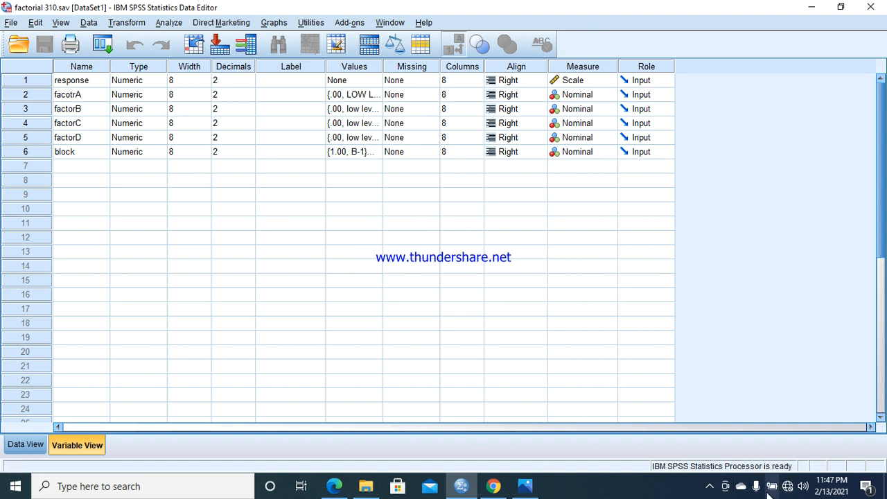
pyautogui.moveTo(595, 350)
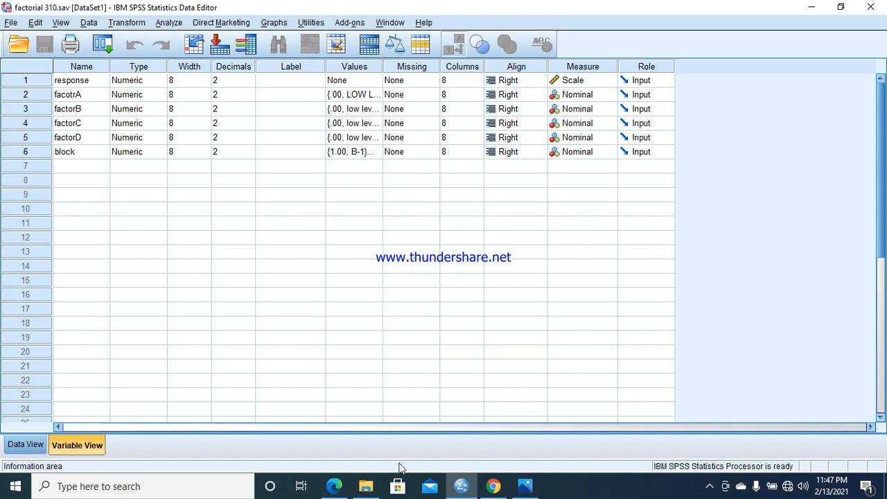
# Step: Open the textbook PDF in Edge and scroll to Example 7.2's Figure 7.4 block assignments
pyautogui.click(335, 486)
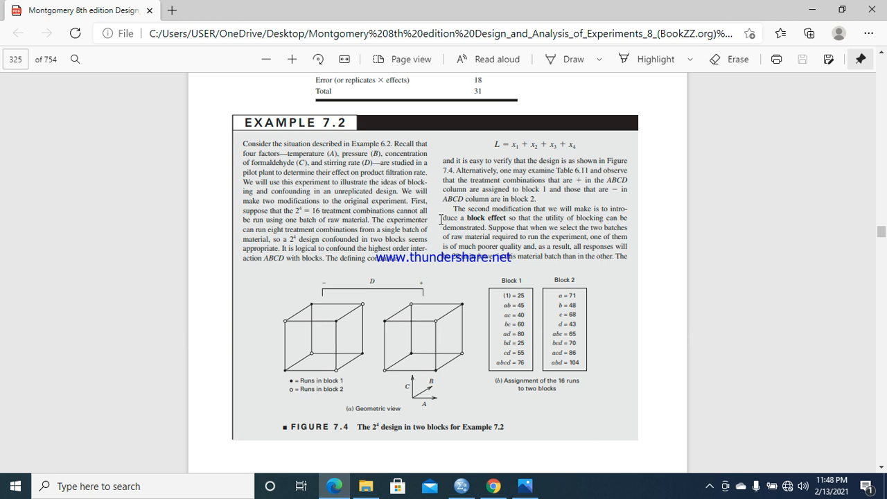
pyautogui.moveTo(551, 296)
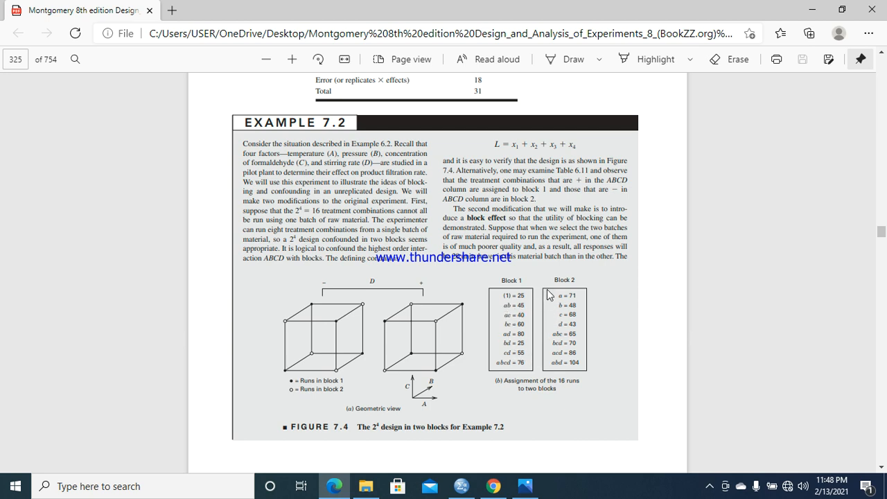
pyautogui.moveTo(565, 178)
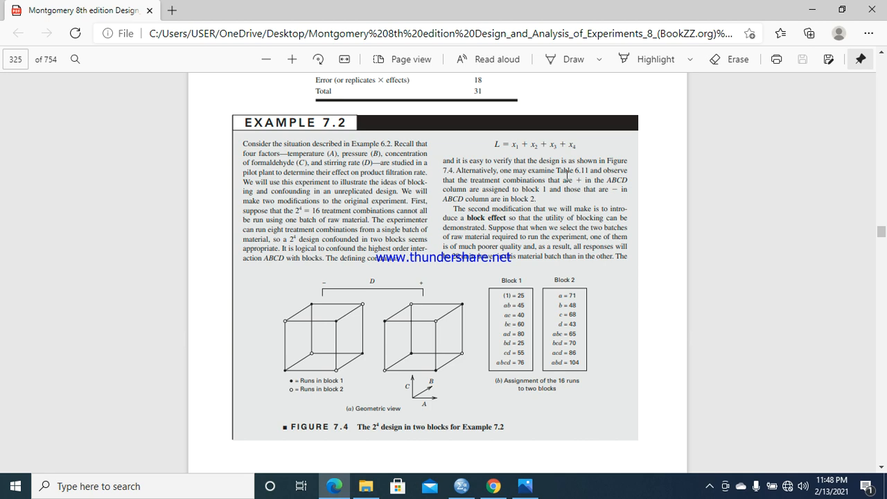
pyautogui.moveTo(571, 176)
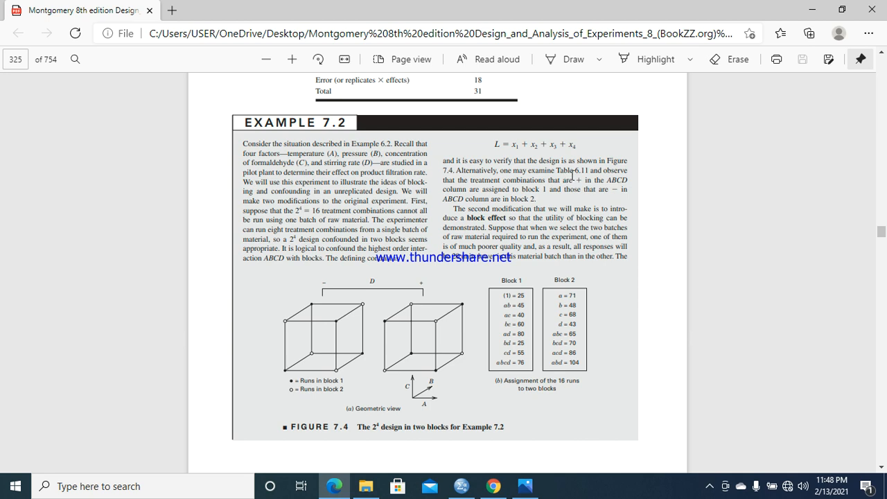
pyautogui.moveTo(516, 311)
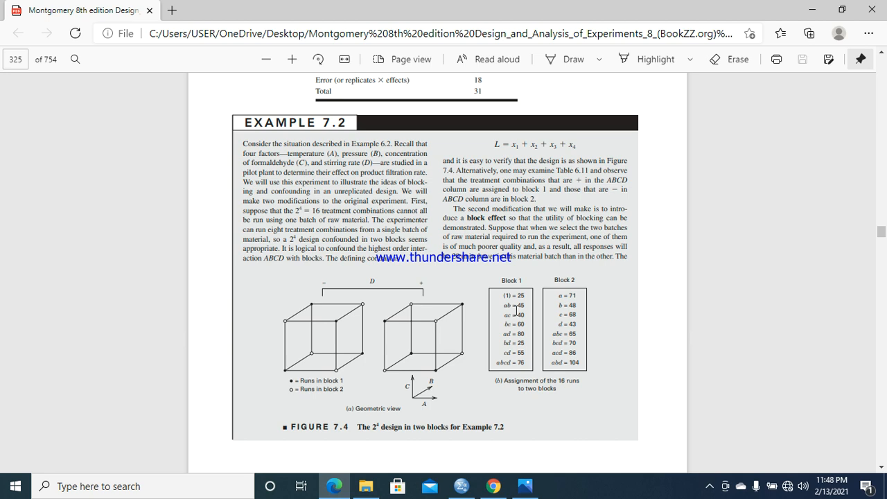
pyautogui.moveTo(523, 292)
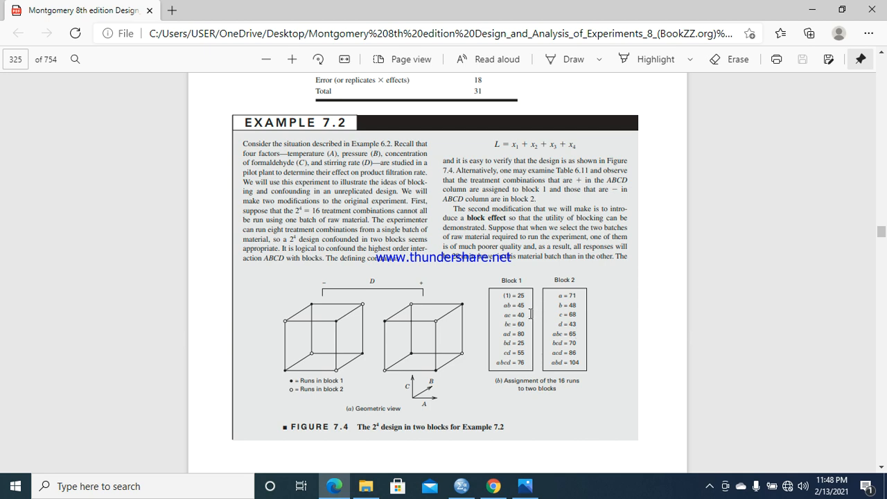
pyautogui.moveTo(822, 428)
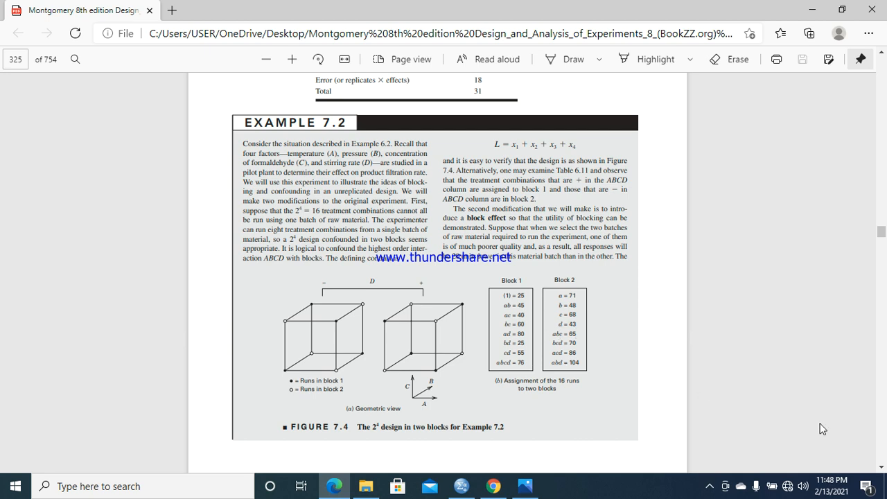
pyautogui.scroll(-3)
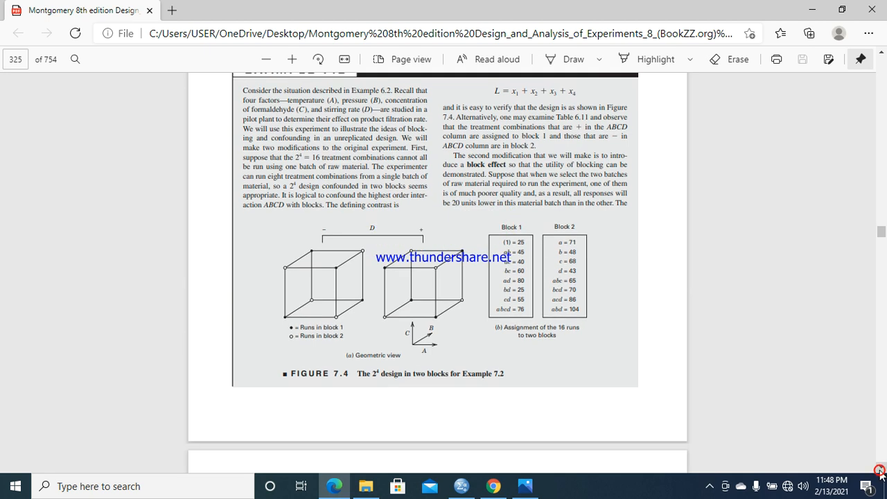
pyautogui.scroll(-3)
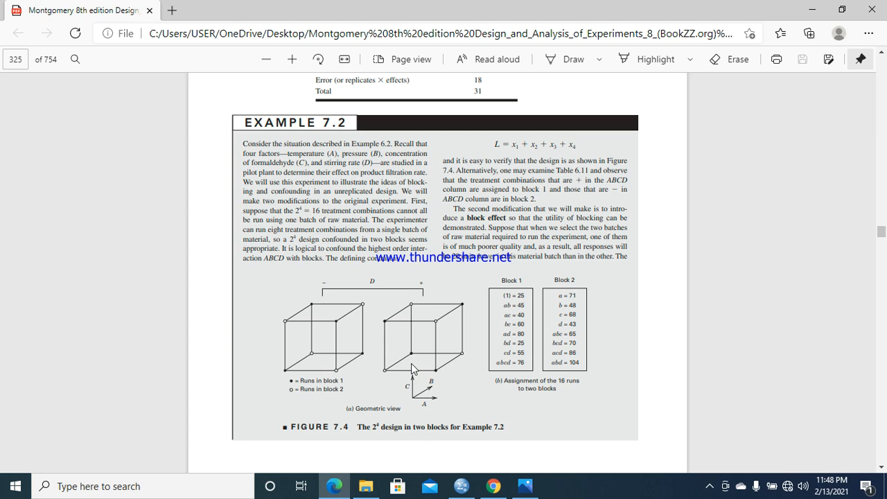
pyautogui.moveTo(333, 296)
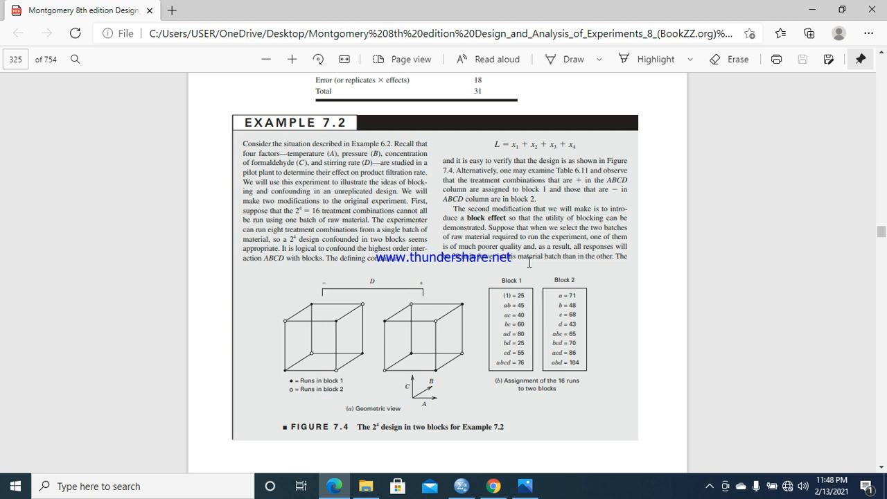
pyautogui.moveTo(784, 378)
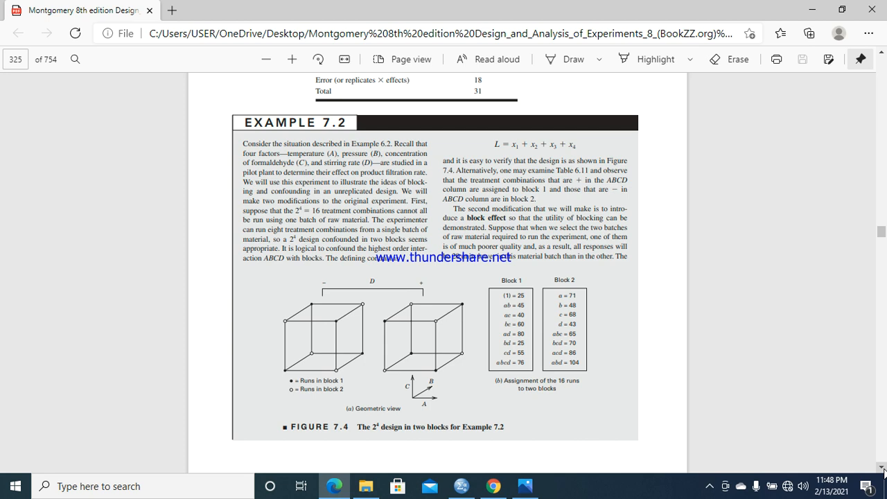
pyautogui.moveTo(610, 306)
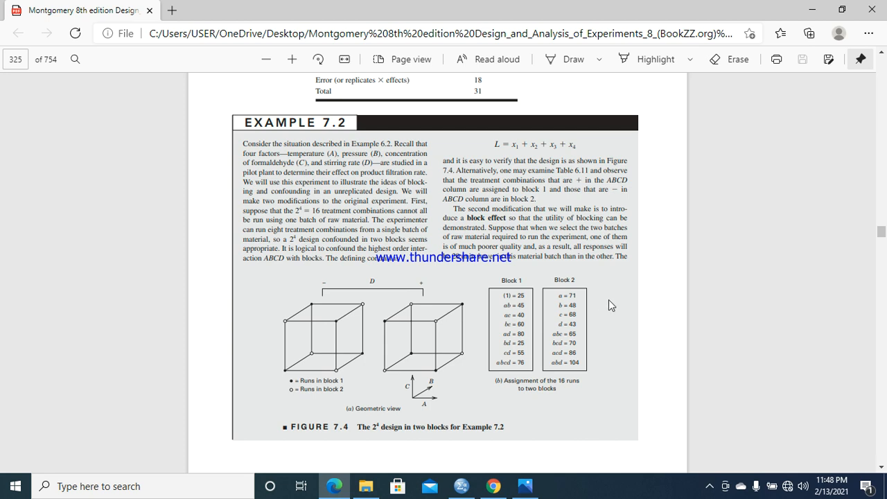
pyautogui.moveTo(460, 197)
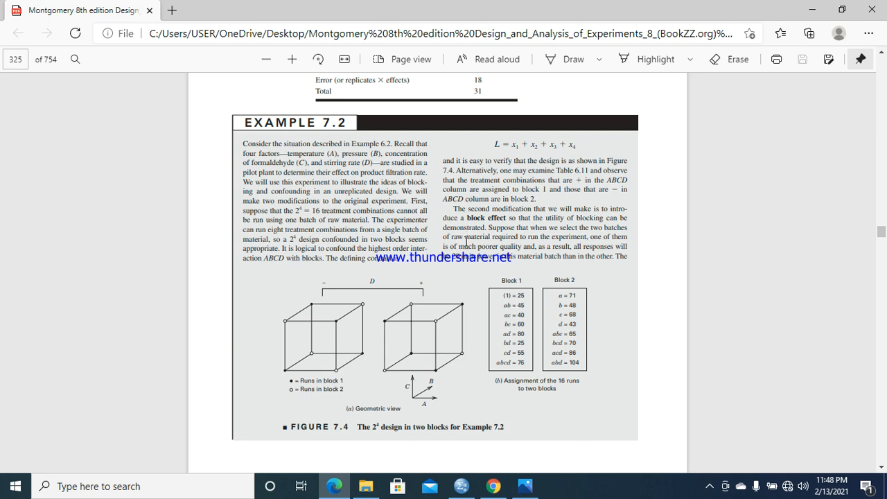
pyautogui.moveTo(464, 238)
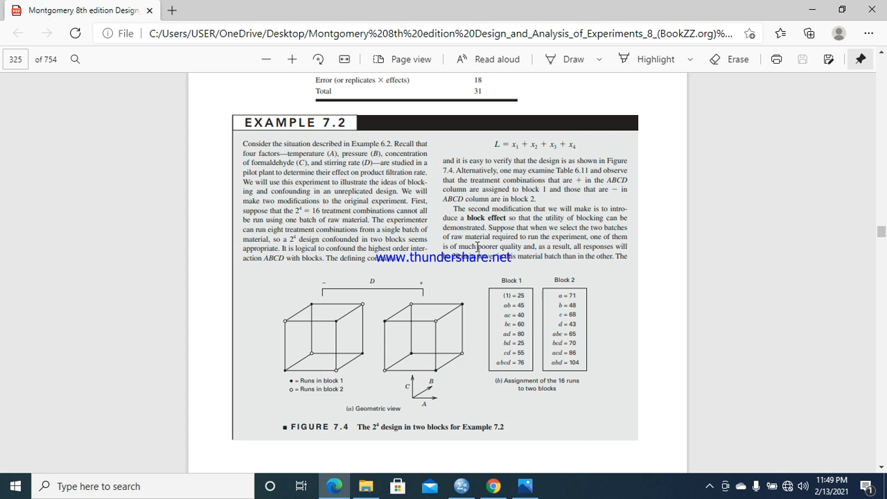
pyautogui.moveTo(875, 458)
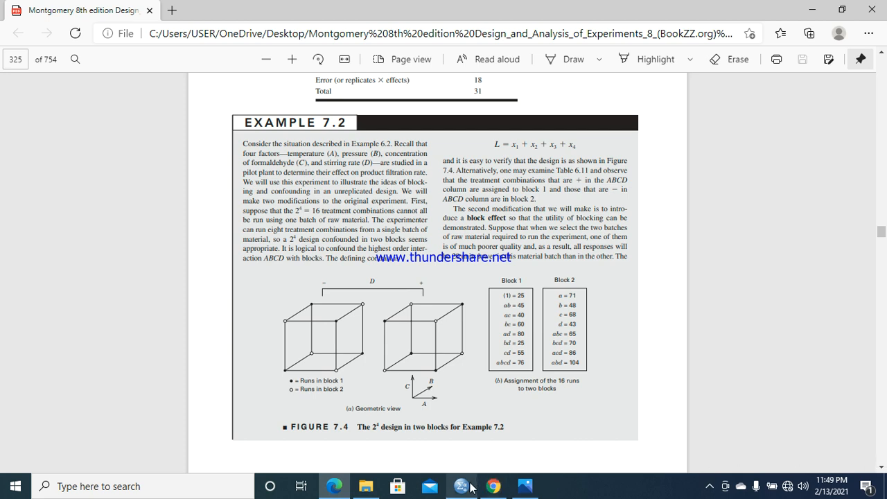
# Step: Relabel facotrA's .00 value from 'LOW LEVEL' to lowercase 'low level'
pyautogui.click(461, 486)
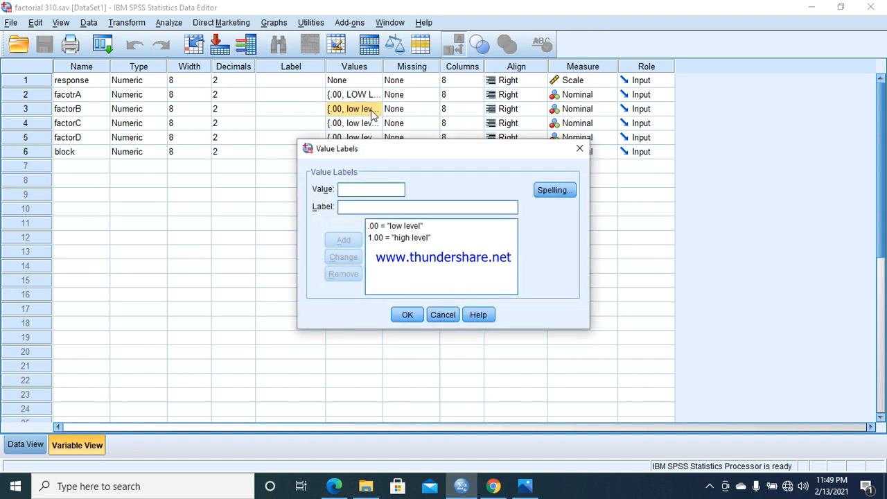
pyautogui.moveTo(437, 287)
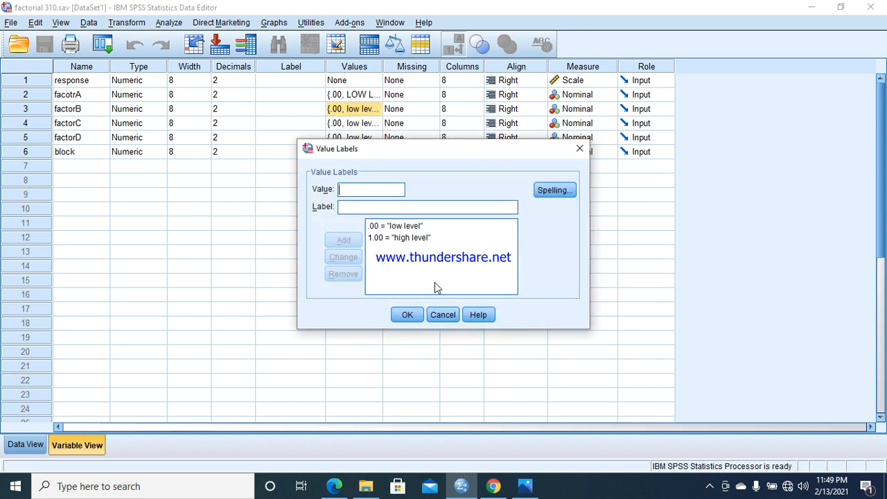
pyautogui.click(407, 314)
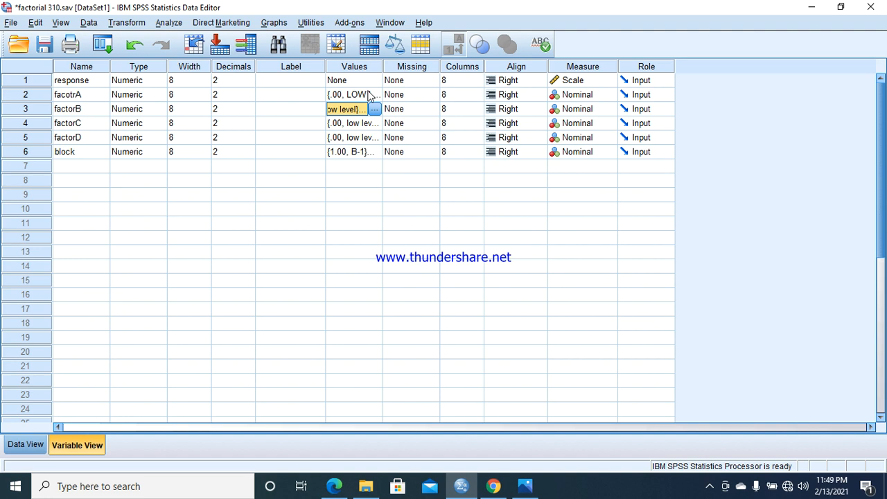
pyautogui.click(374, 94)
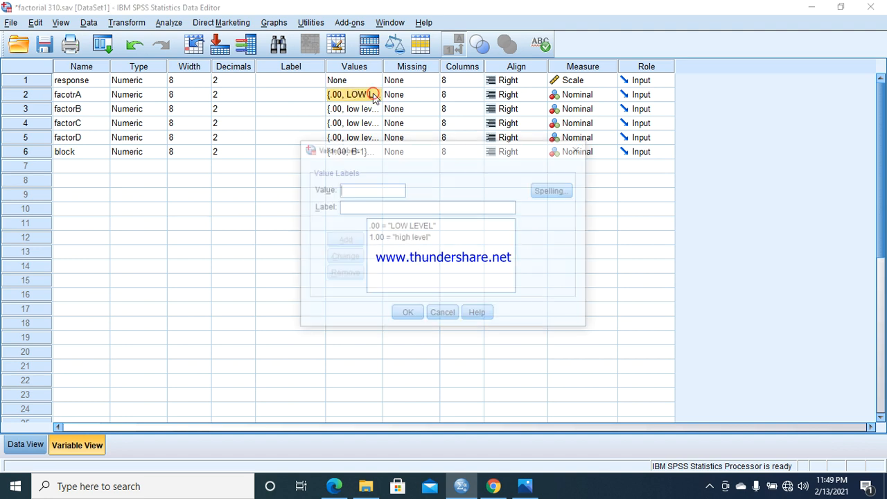
pyautogui.click(402, 226)
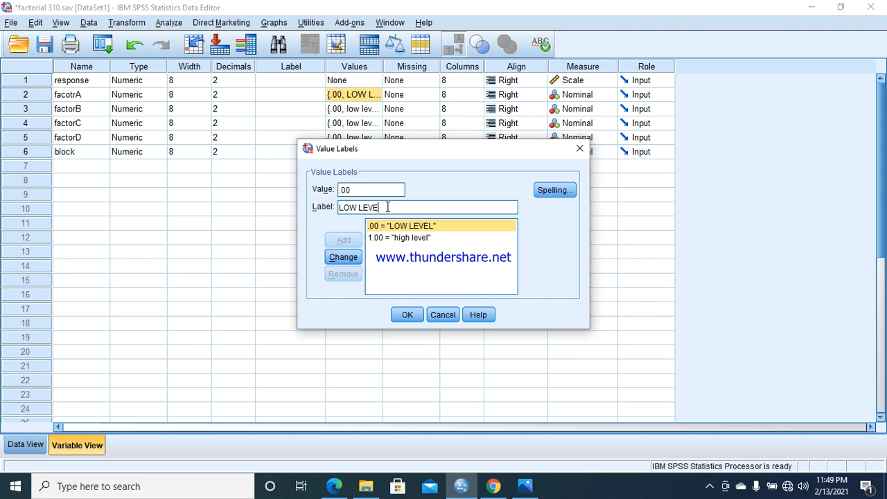
pyautogui.write('low level')
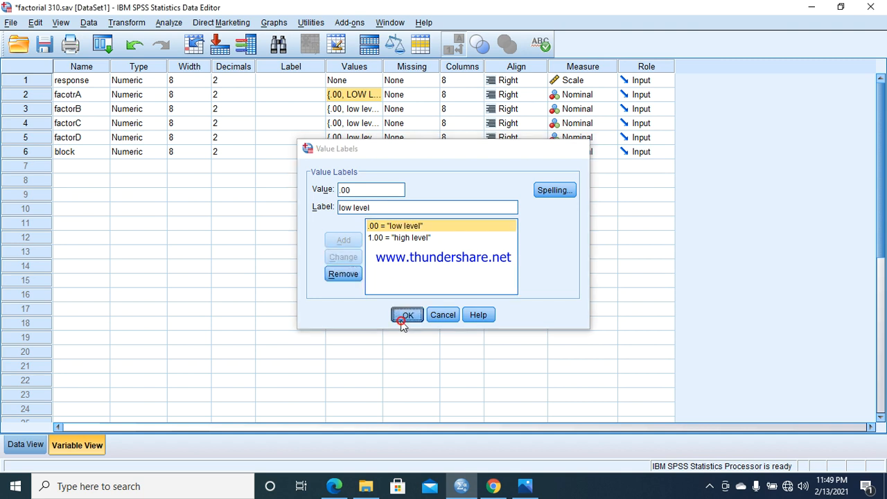
pyautogui.click(406, 315)
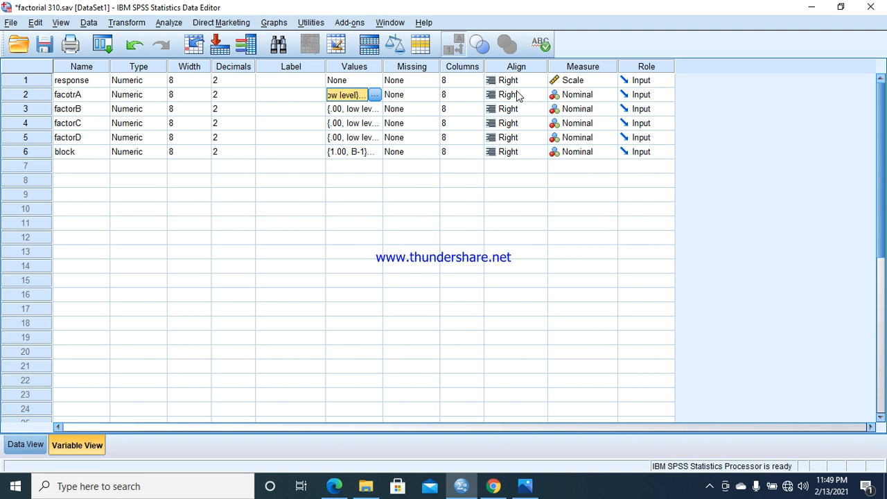
pyautogui.moveTo(409, 116)
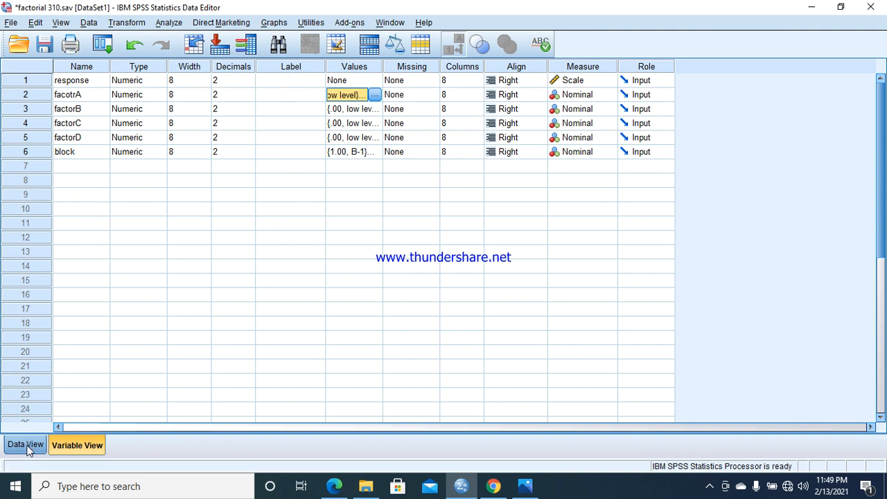
# Step: Switch to Data View to see the 16 runs with factor levels and blocks B-1/B-2
pyautogui.click(25, 444)
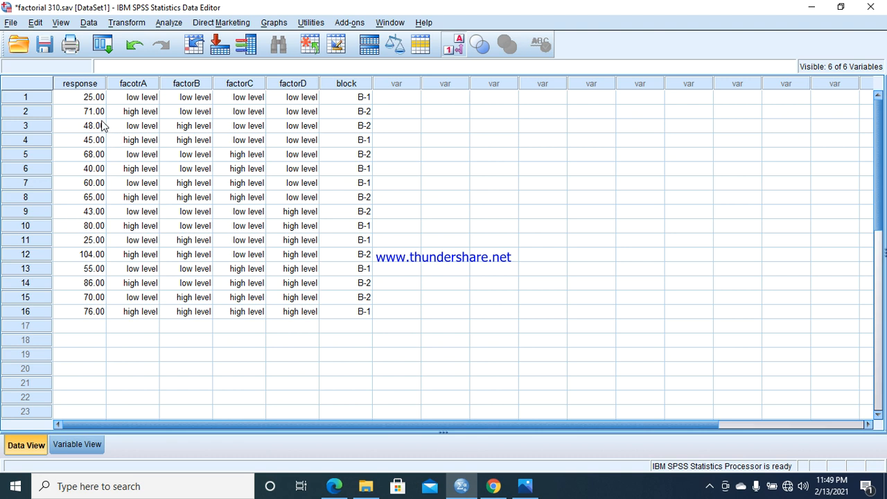
pyautogui.moveTo(100, 117)
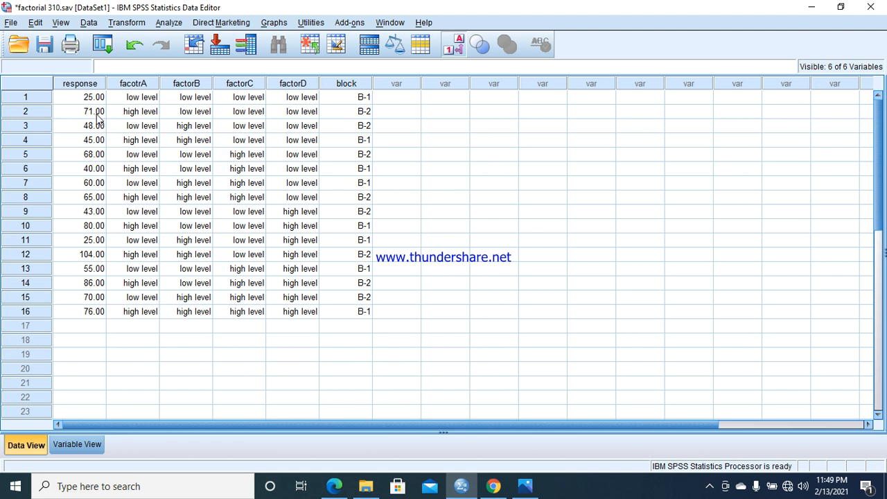
pyautogui.moveTo(94, 125)
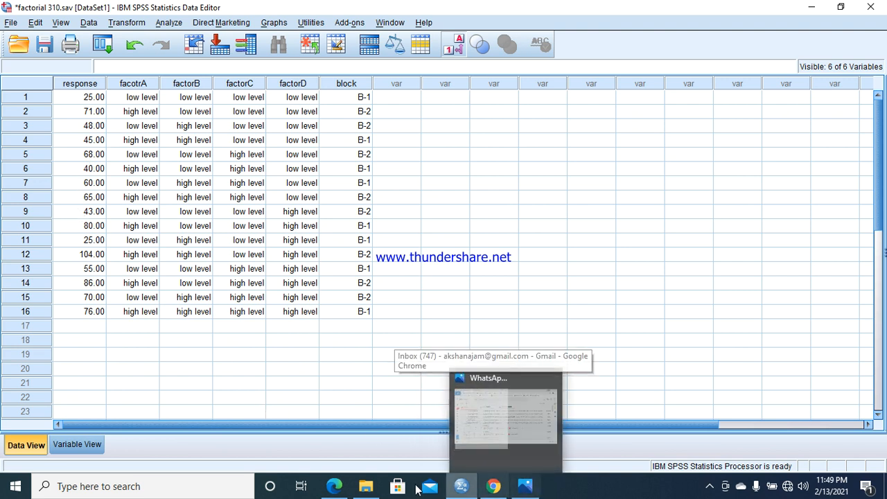
# Step: Return to the Edge PDF showing Figure 7.4's Block 1 and Block 2 runs
pyautogui.click(334, 485)
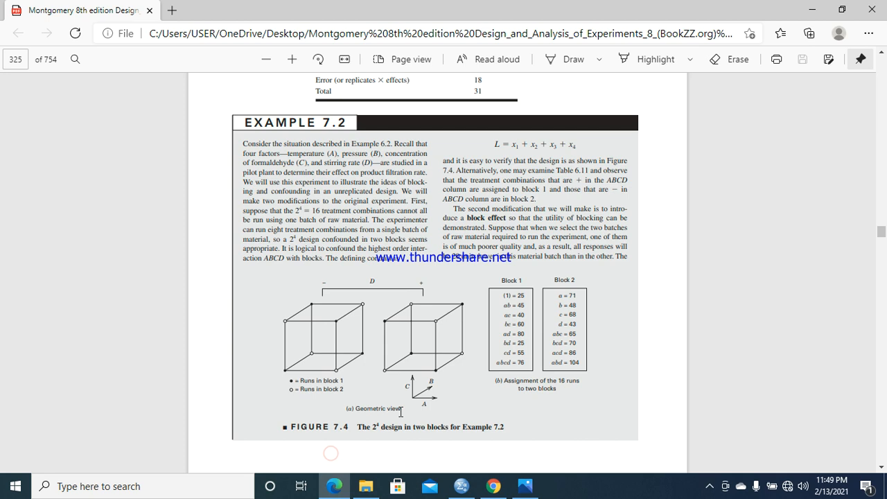
pyautogui.moveTo(331, 387)
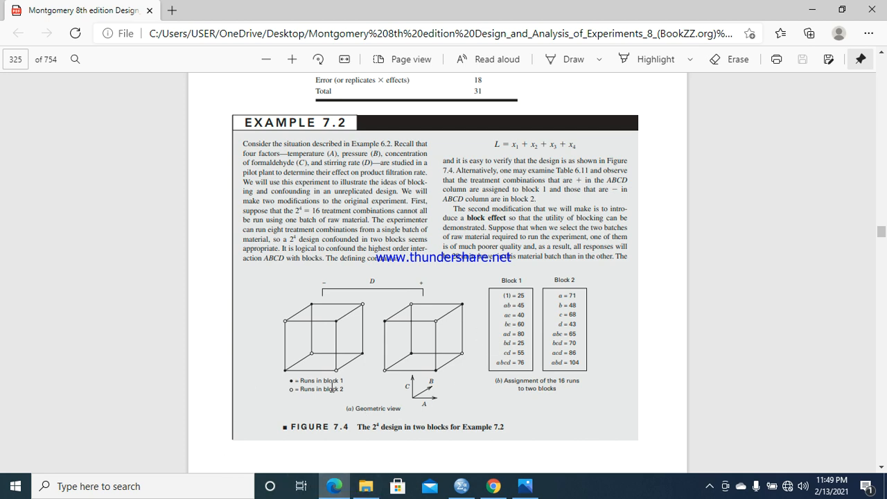
pyautogui.moveTo(398, 457)
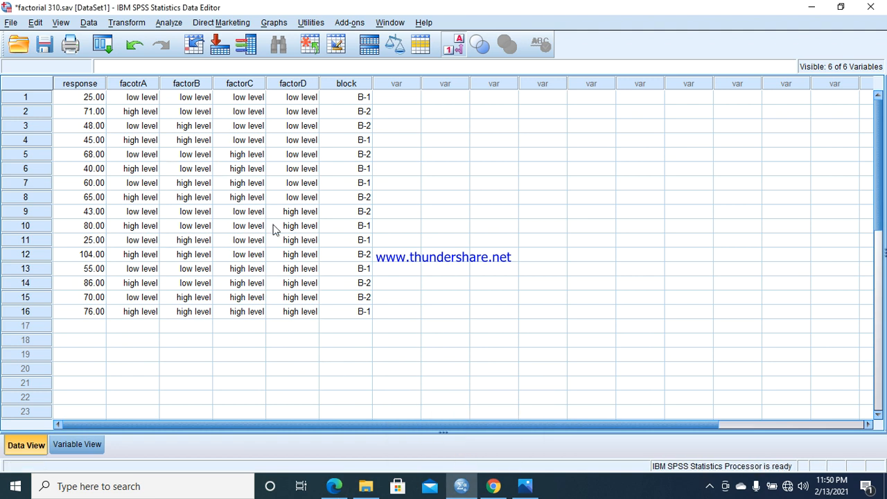
pyautogui.moveTo(168, 183)
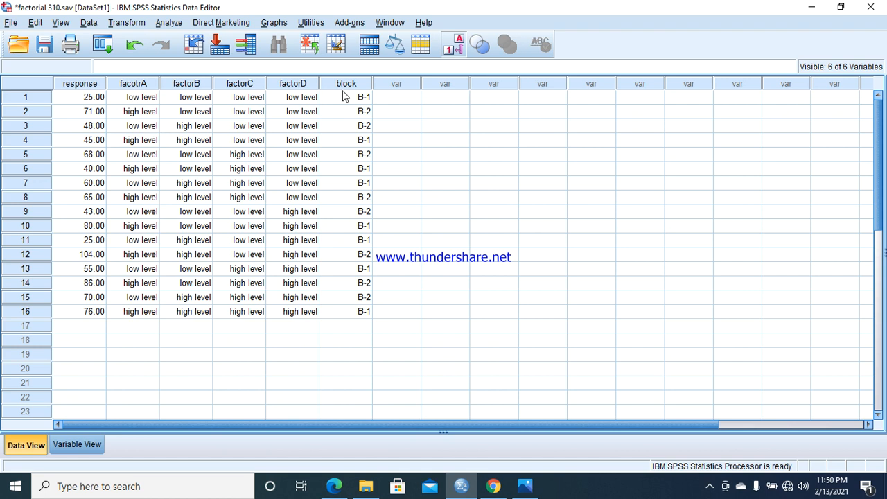
pyautogui.moveTo(335, 104)
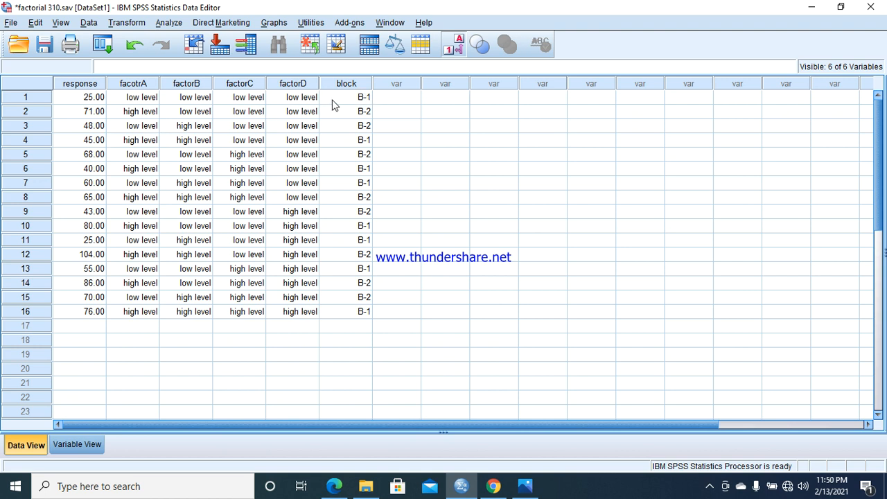
pyautogui.moveTo(301, 108)
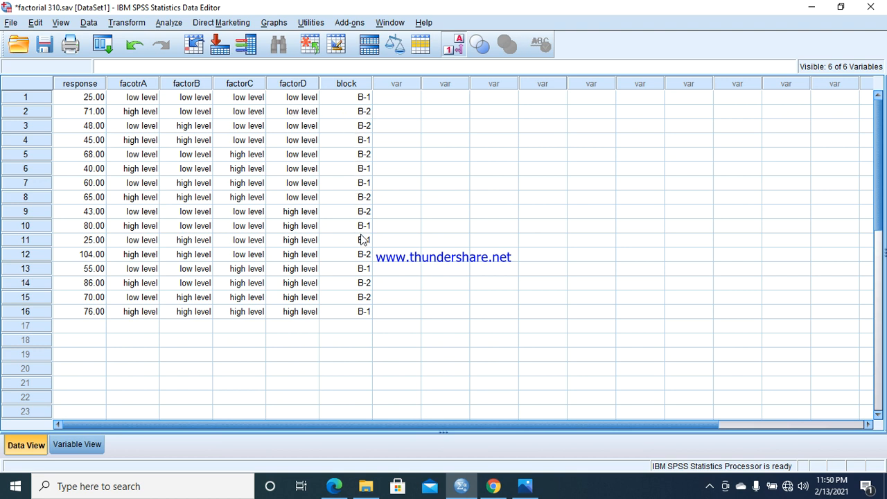
pyautogui.moveTo(276, 132)
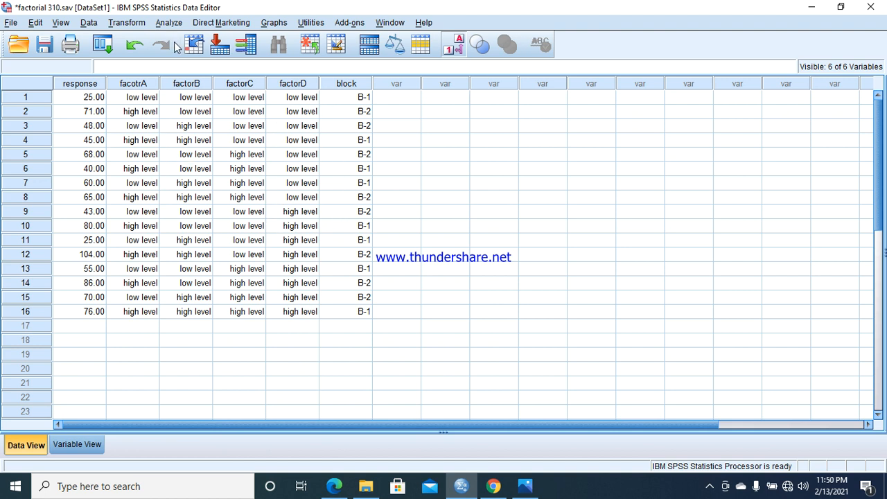
# Step: Open Analyze > General Linear Model and bring back the Example 7.2 PDF page
pyautogui.click(168, 22)
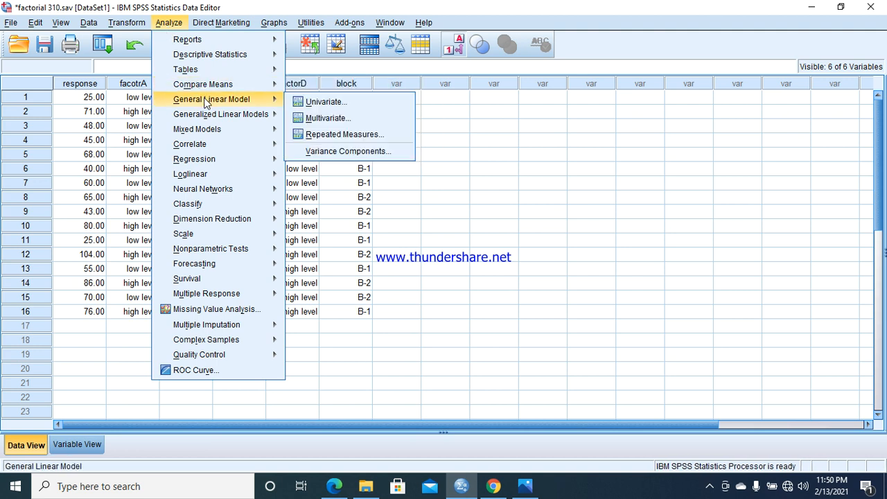
pyautogui.click(325, 101)
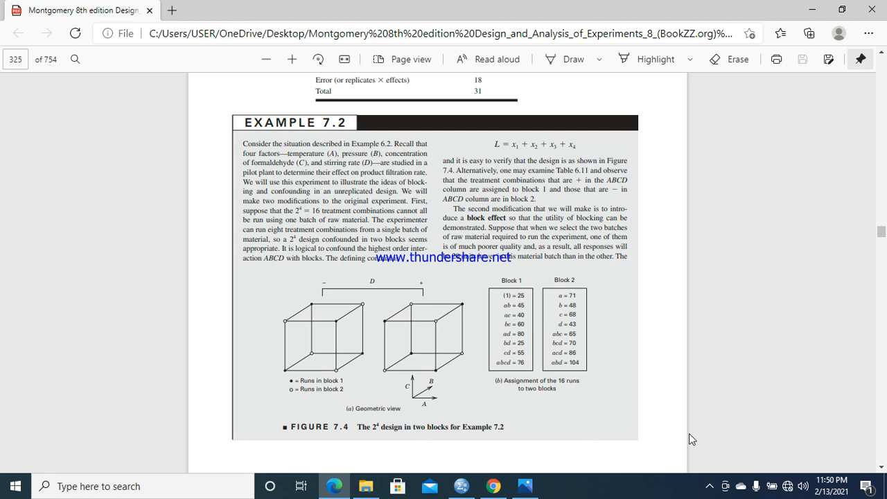
# Step: Scroll through Table 7.6 effect estimates and Table 7.7 ANOVA with blocks
pyautogui.scroll(-3)
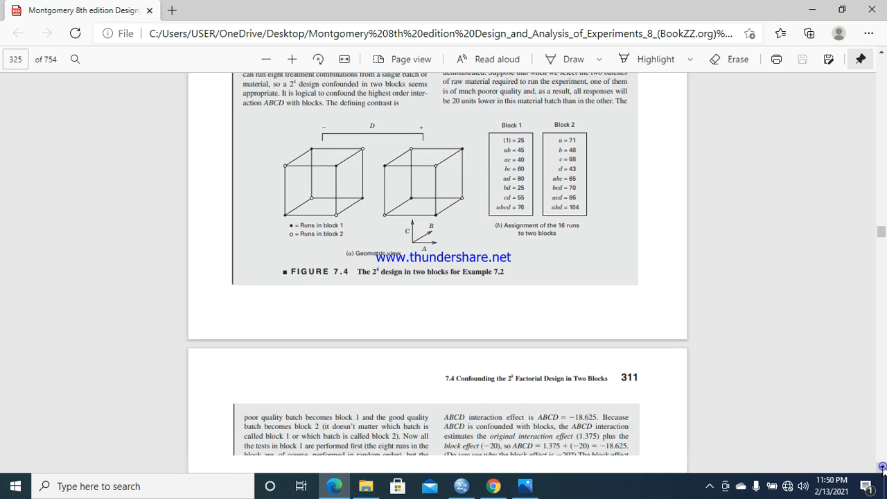
pyautogui.scroll(-3)
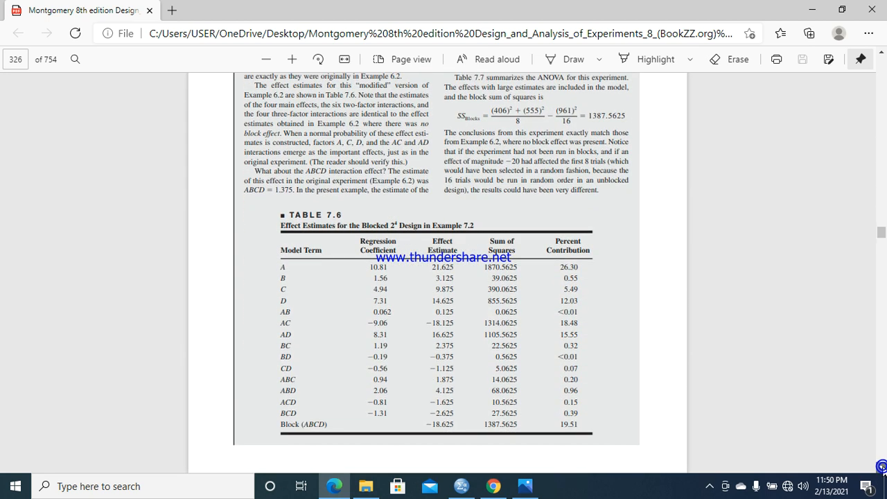
pyautogui.scroll(-3)
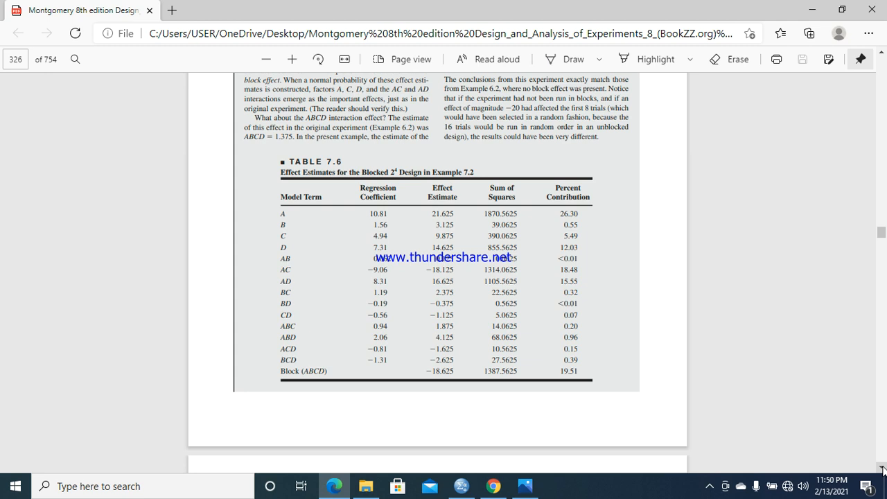
pyautogui.moveTo(489, 194)
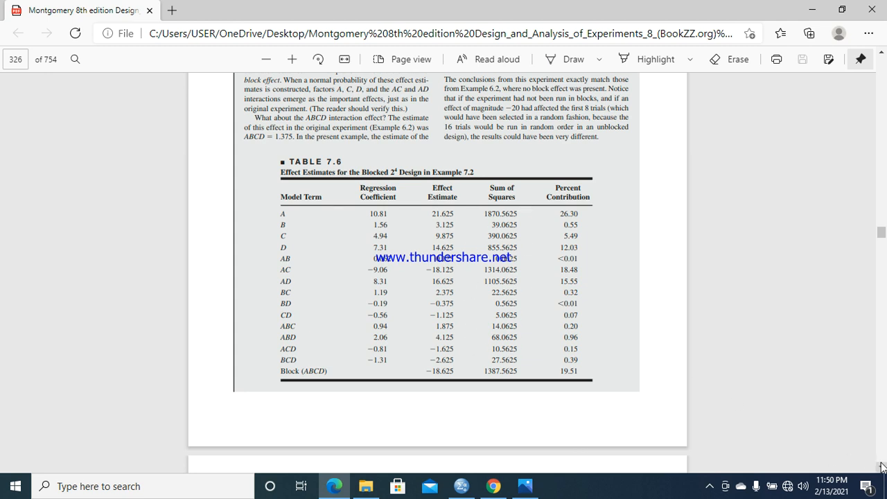
pyautogui.scroll(-3)
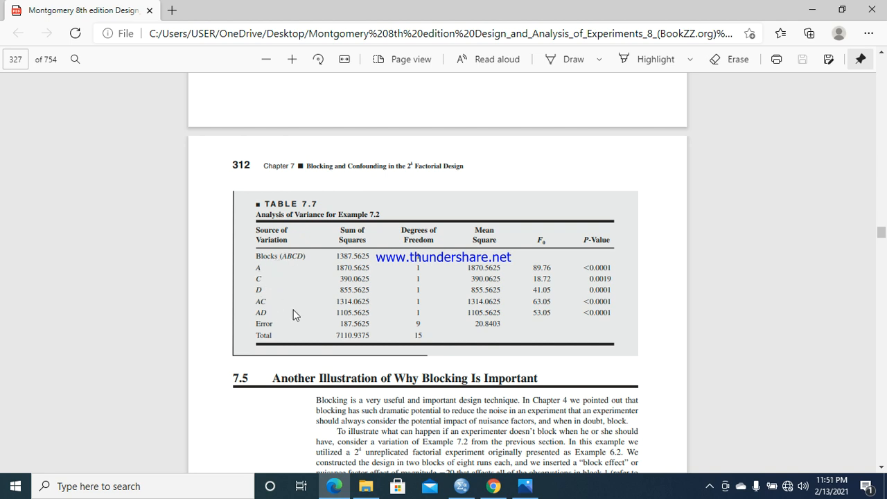
pyautogui.moveTo(268, 316)
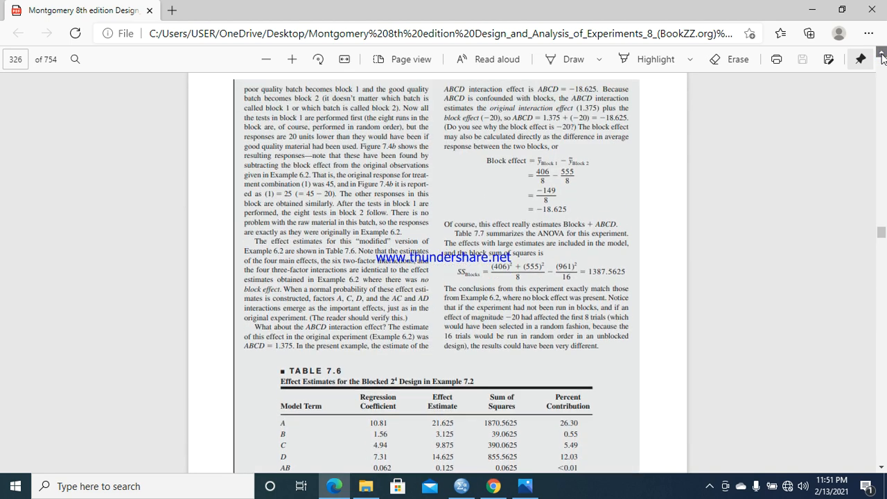
pyautogui.scroll(3)
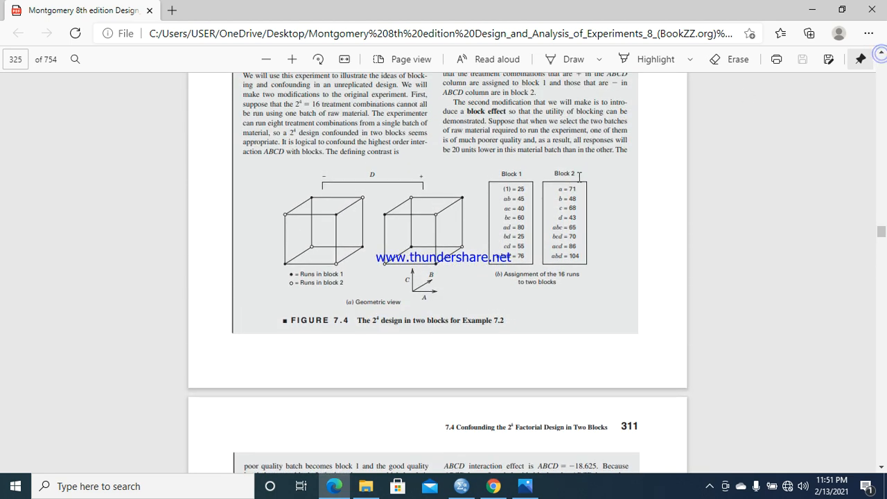
pyautogui.moveTo(590, 190)
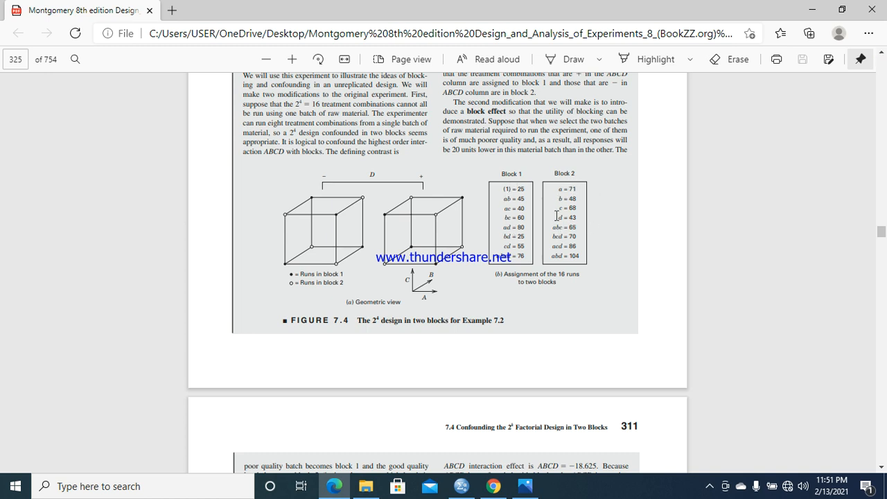
pyautogui.moveTo(756, 348)
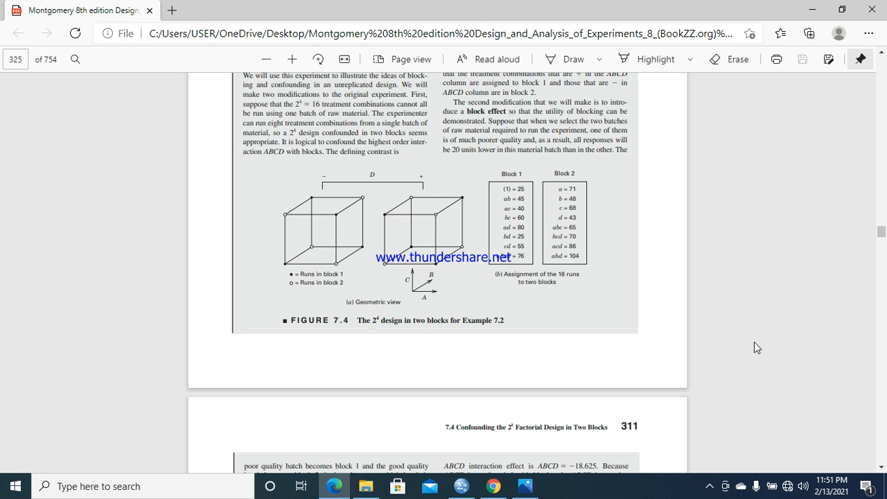
pyautogui.moveTo(650, 358)
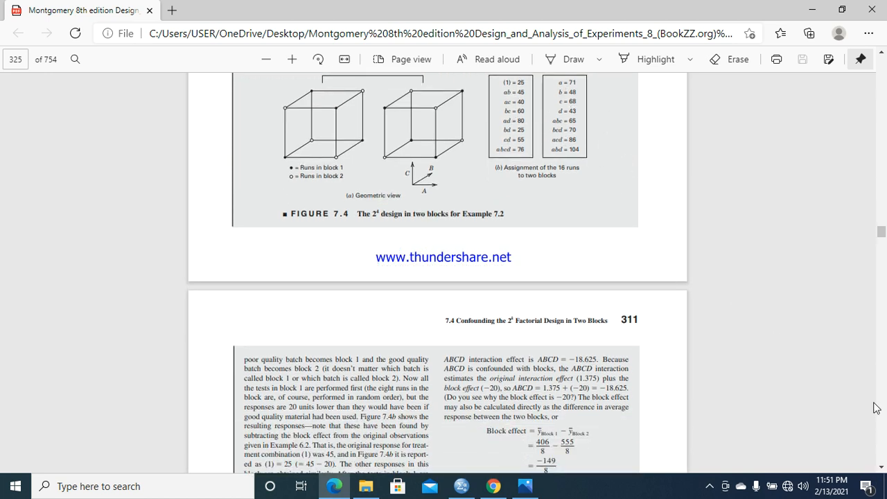
pyautogui.scroll(-3)
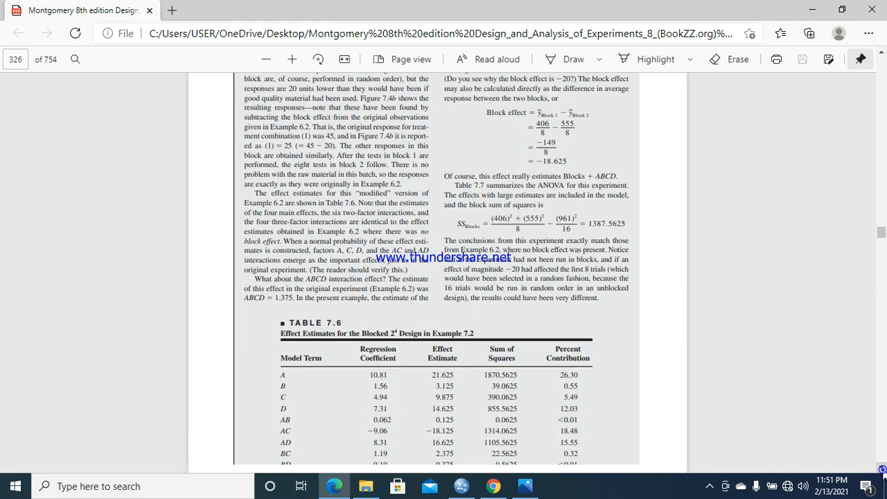
pyautogui.scroll(-3)
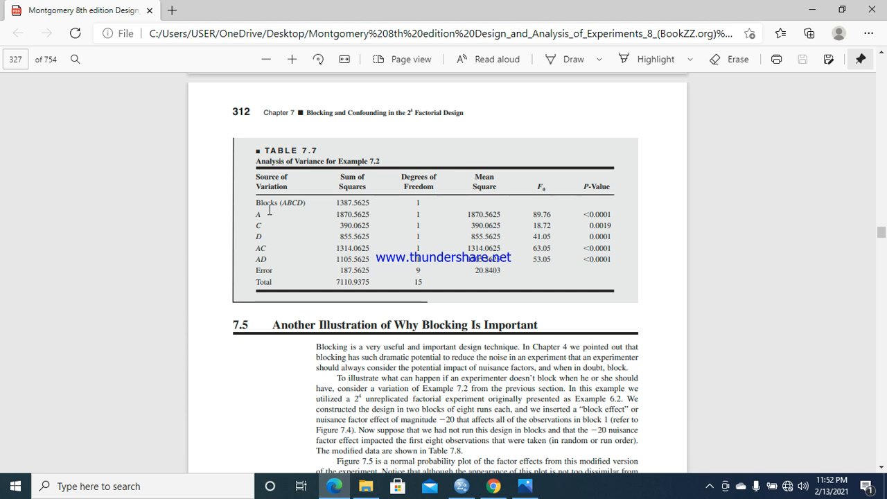
pyautogui.moveTo(490, 415)
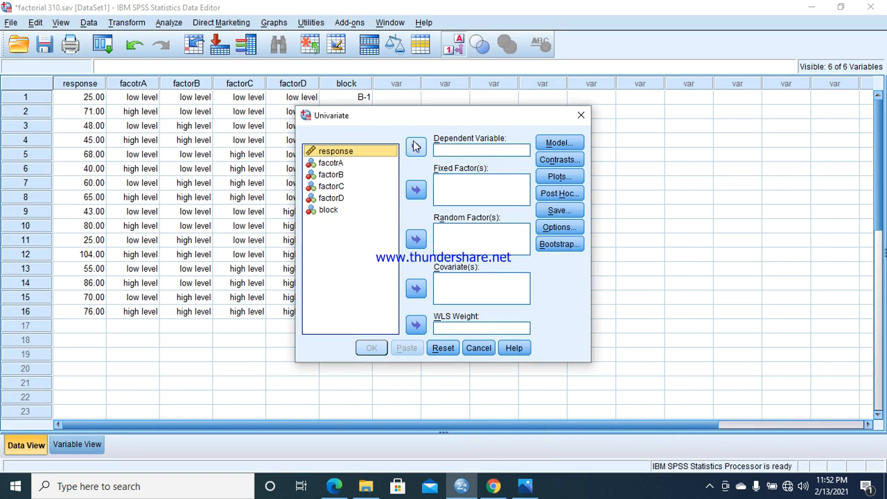
# Step: Make response dependent, the four factors and block fixed factors, and choose a Custom model
pyautogui.click(416, 146)
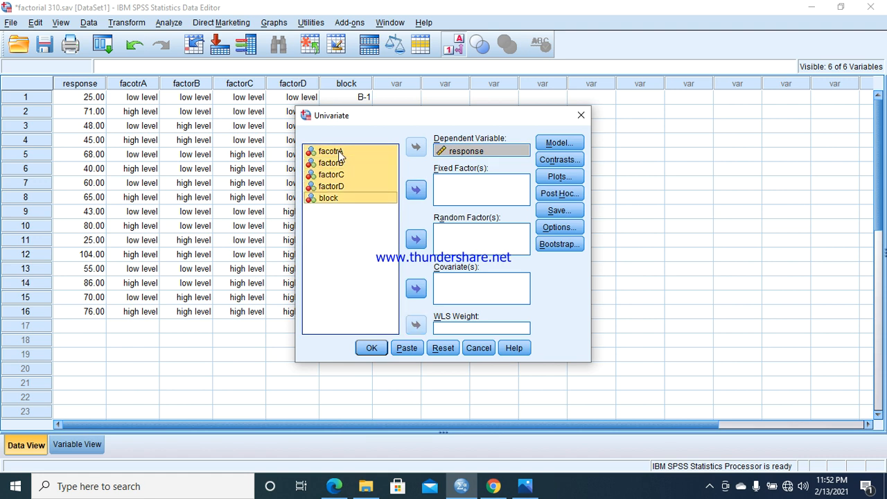
pyautogui.click(416, 189)
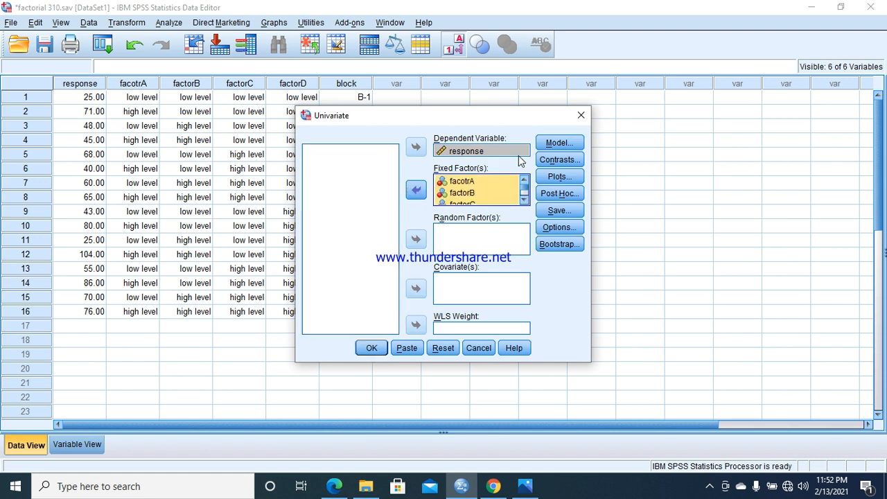
pyautogui.click(558, 143)
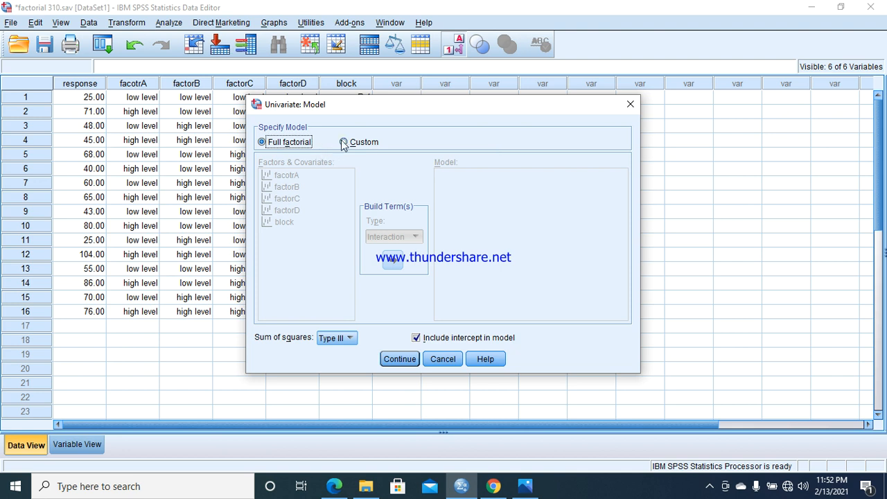
pyautogui.click(343, 141)
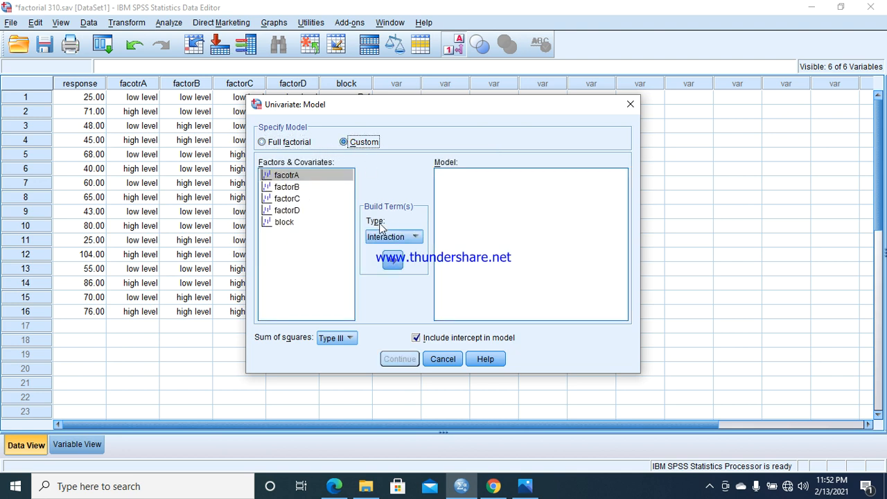
pyautogui.moveTo(445, 492)
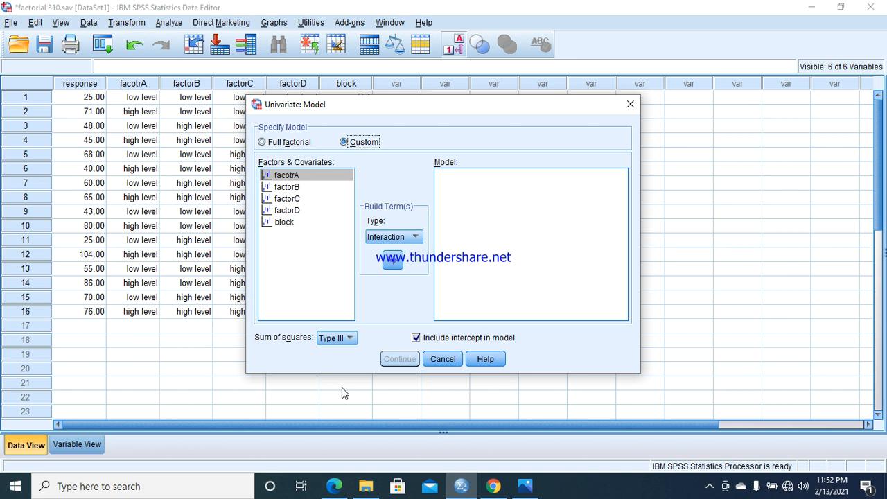
pyautogui.moveTo(334, 465)
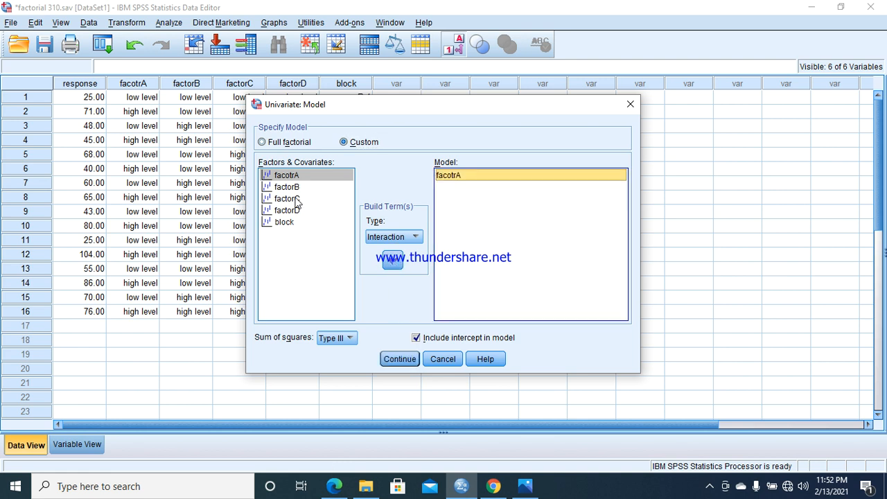
pyautogui.click(287, 199)
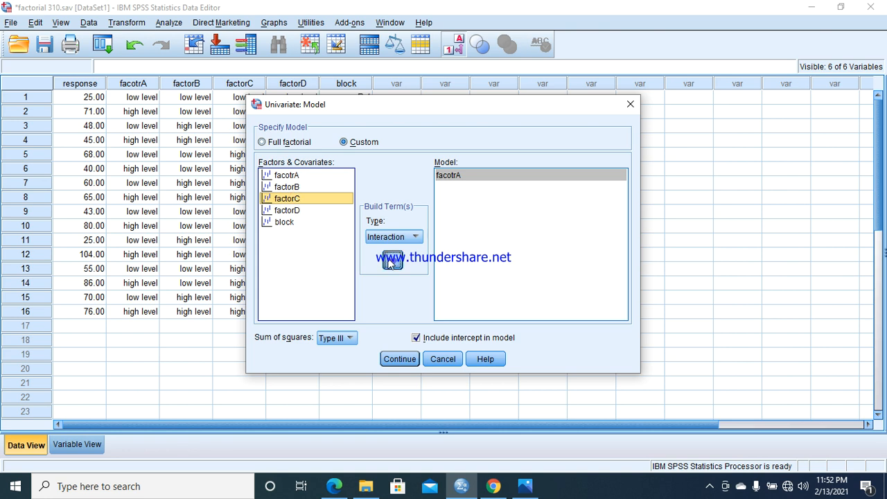
# Step: Add factorC, factorD, facotrA*factorC and facotrA*factorD terms and uncheck Include intercept
pyautogui.click(393, 259)
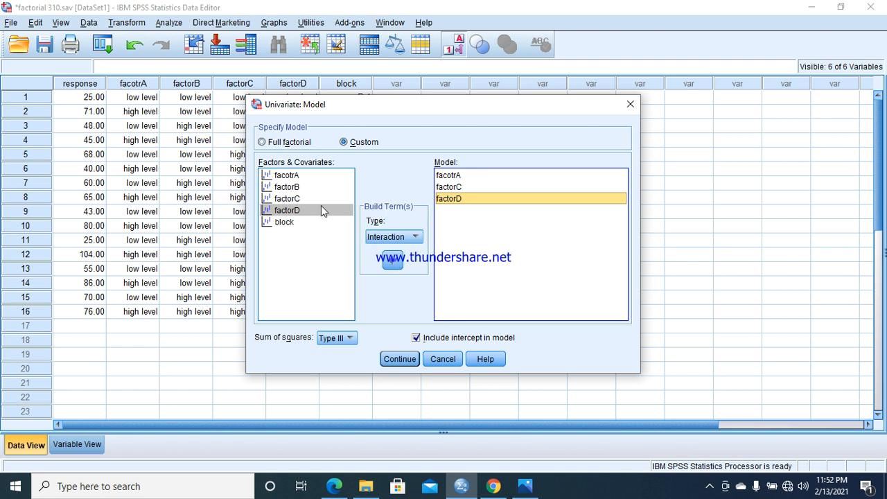
pyautogui.click(286, 174)
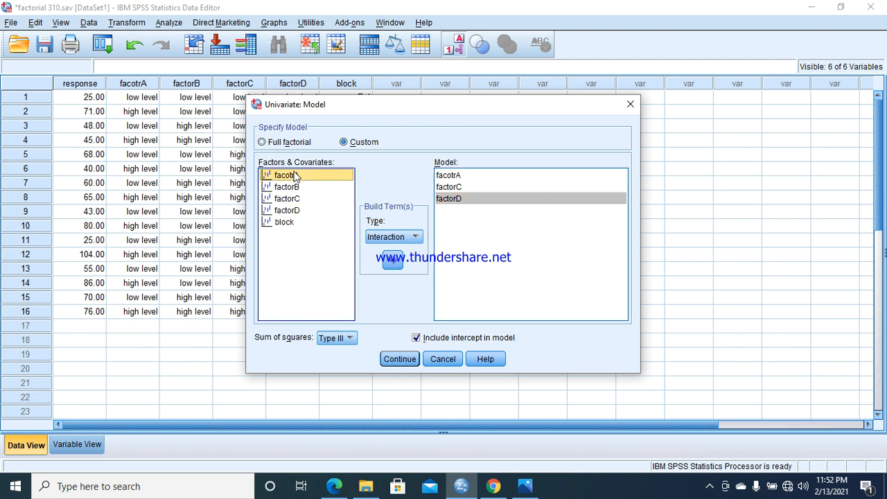
pyautogui.click(286, 198)
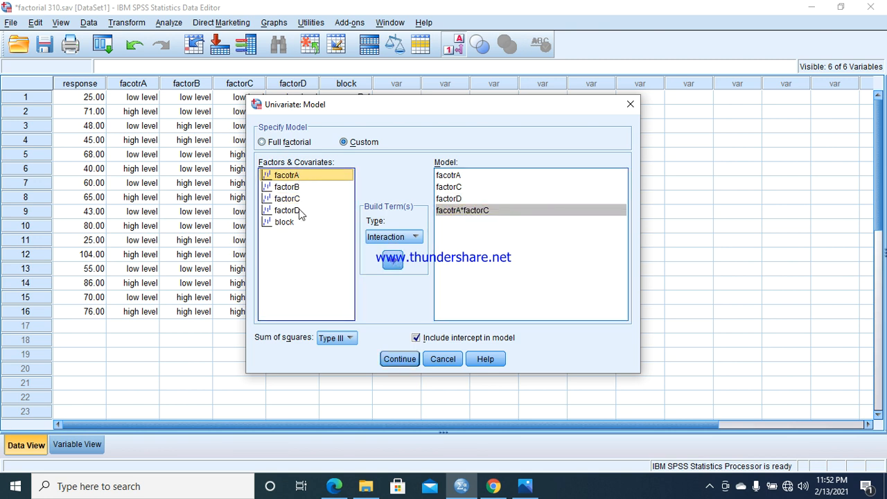
pyautogui.click(287, 210)
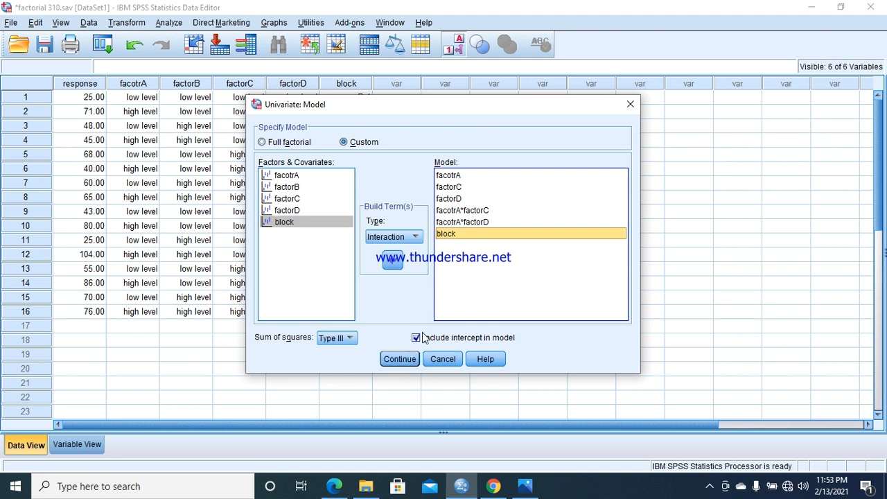
pyautogui.click(416, 338)
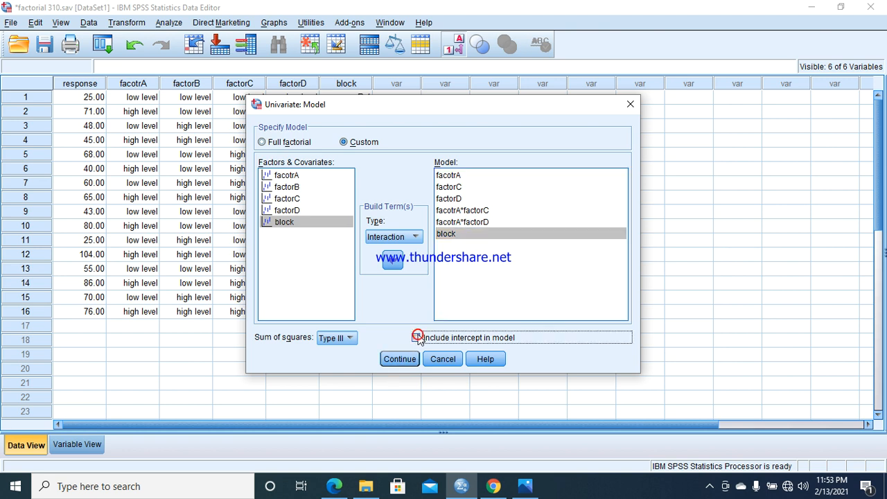
pyautogui.click(418, 338)
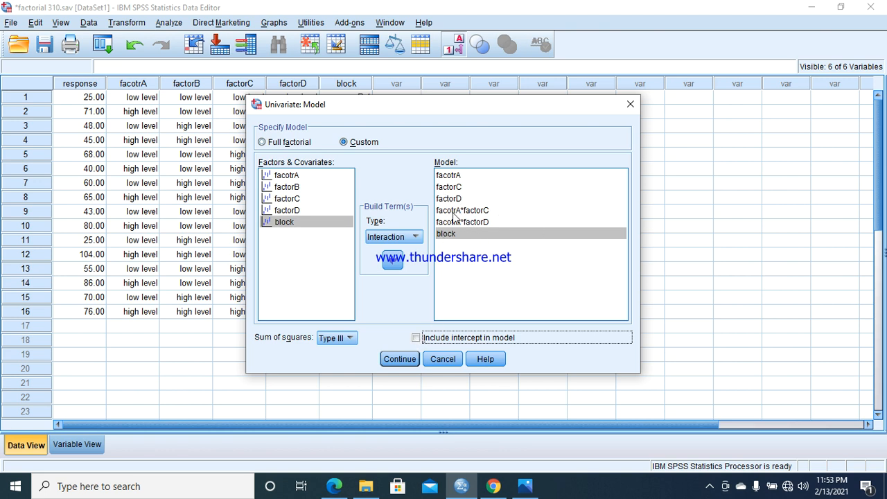
pyautogui.click(462, 210)
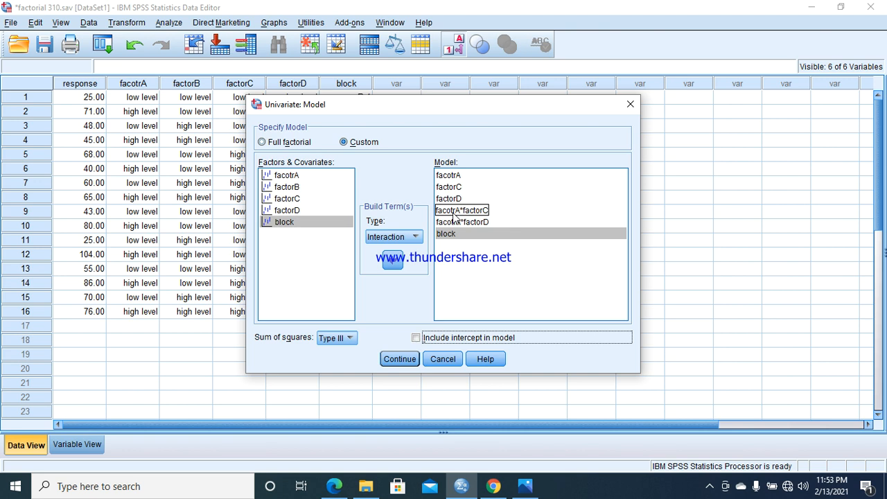
pyautogui.click(462, 210)
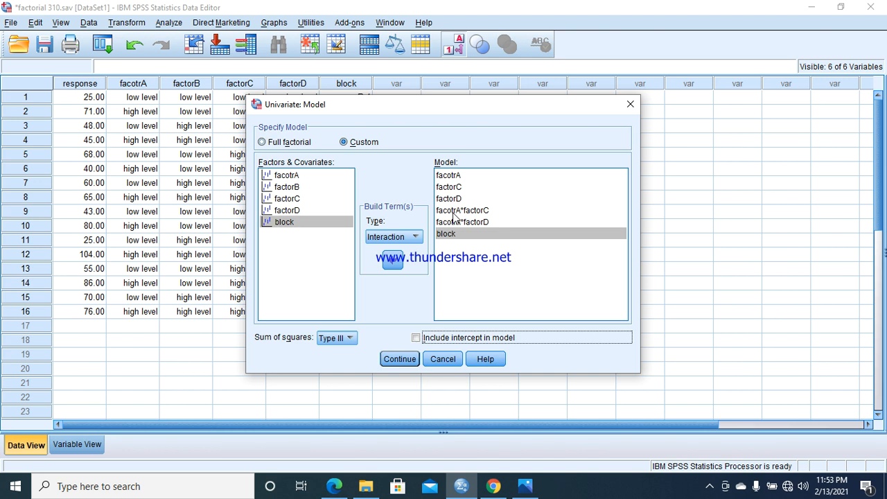
pyautogui.moveTo(360, 405)
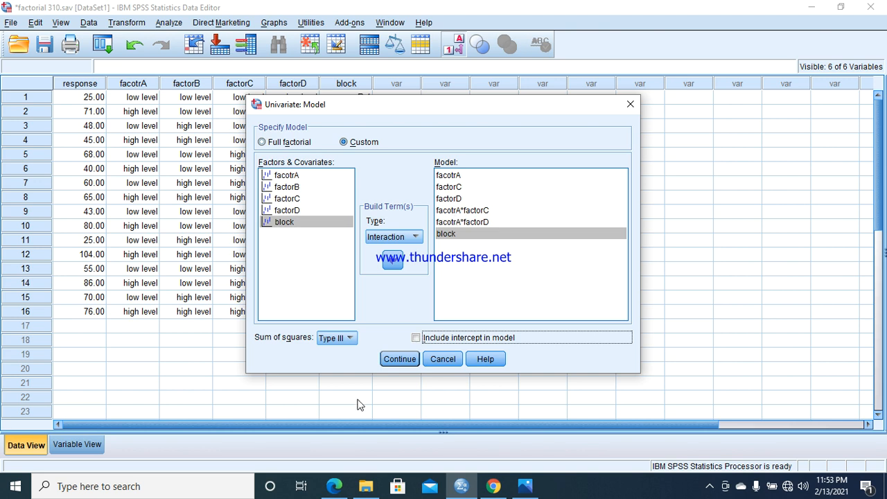
# Step: Request descriptive statistics and marginal means for all terms, then run the analysis
pyautogui.click(399, 359)
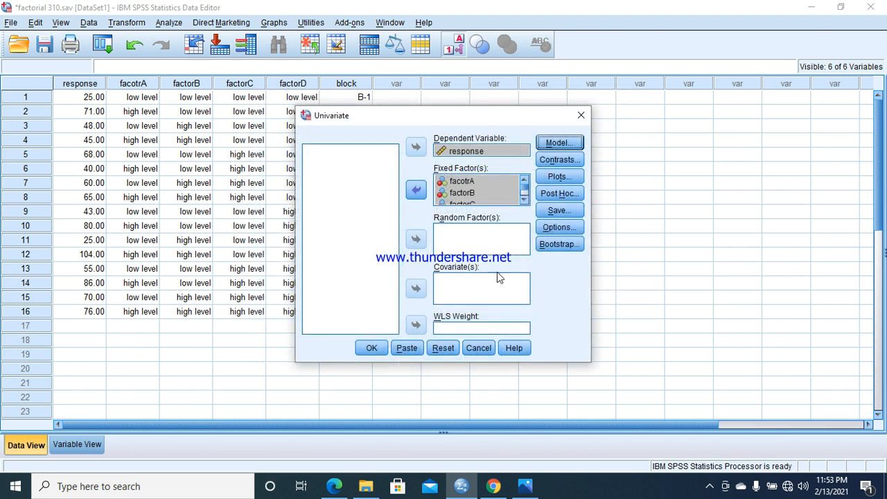
pyautogui.click(559, 226)
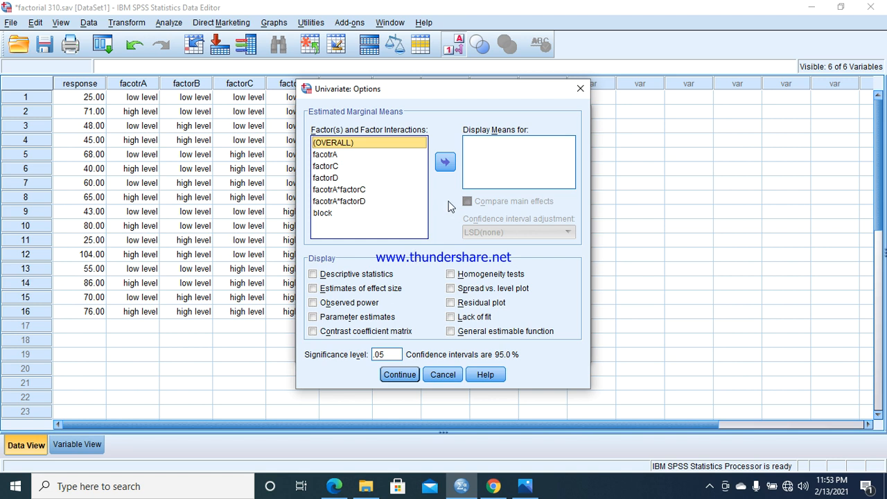
pyautogui.click(322, 213)
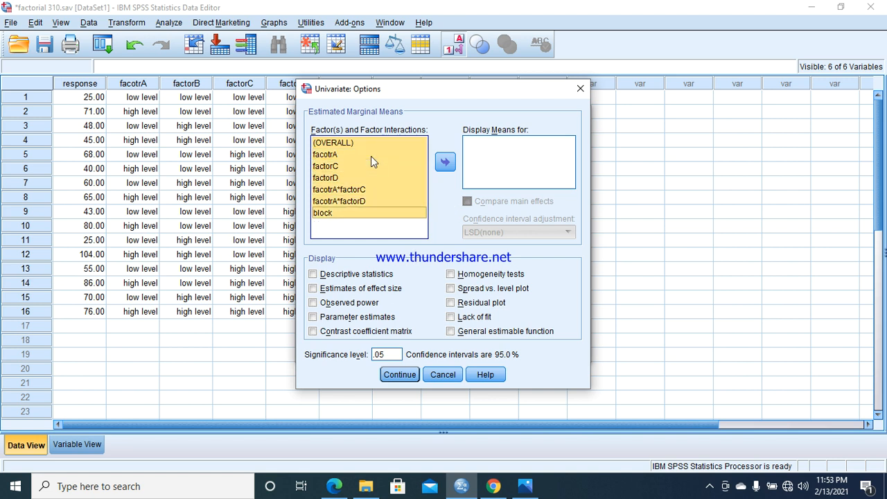
pyautogui.click(444, 162)
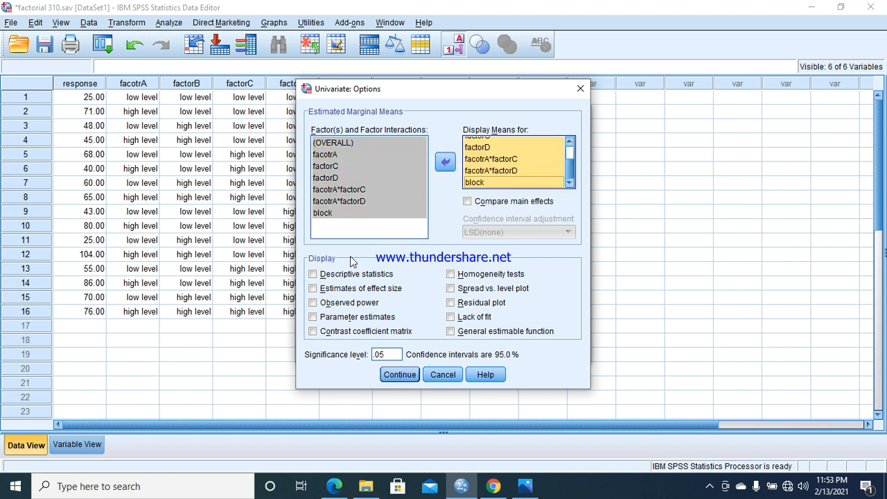
pyautogui.click(313, 273)
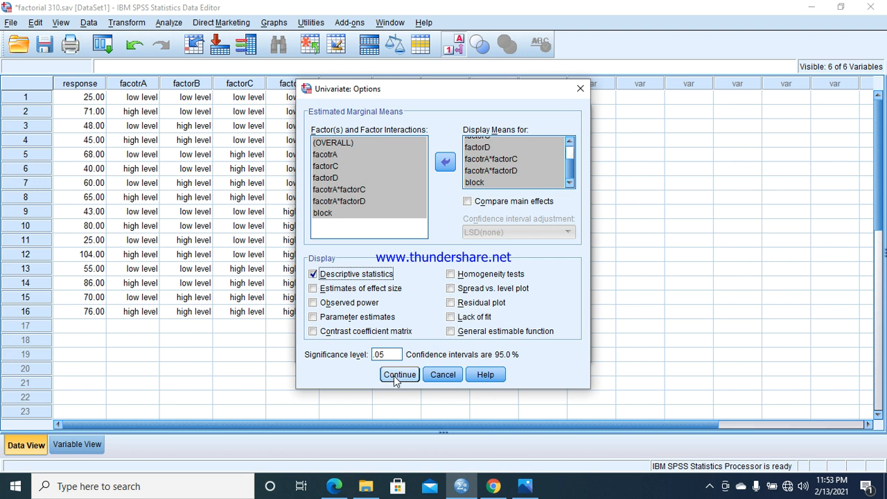
pyautogui.click(399, 374)
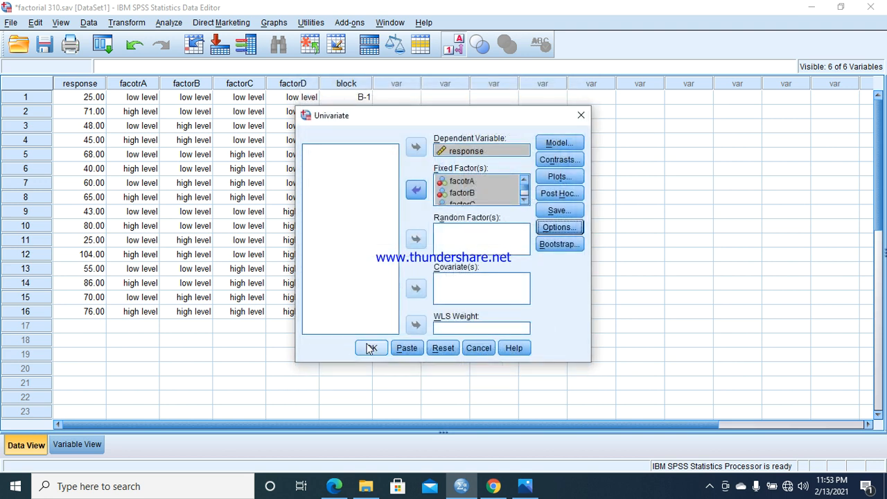
pyautogui.click(371, 347)
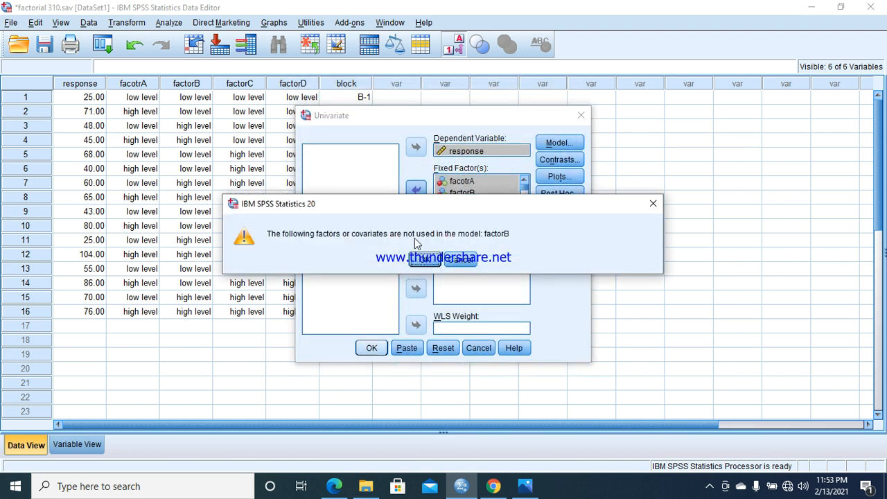
pyautogui.moveTo(367, 244)
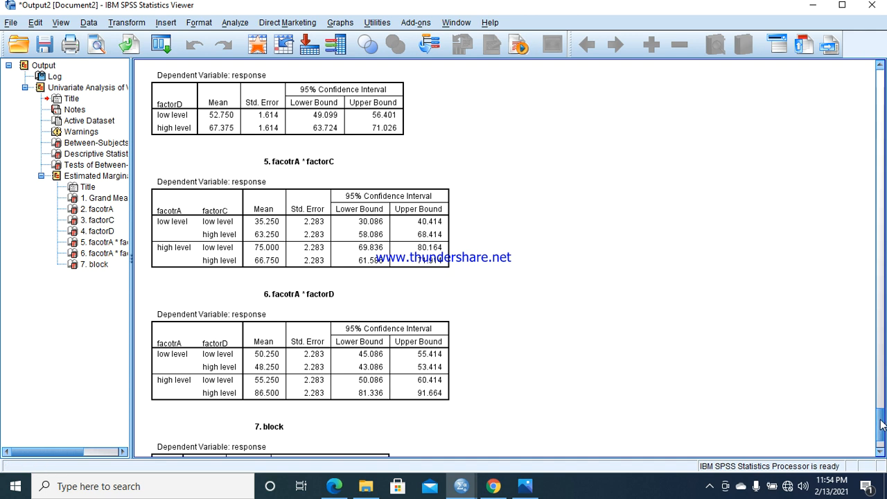
# Step: Scroll to Tests of Between-Subjects Effects and switch to the PDF's Table 7.7 to compare
pyautogui.scroll(3)
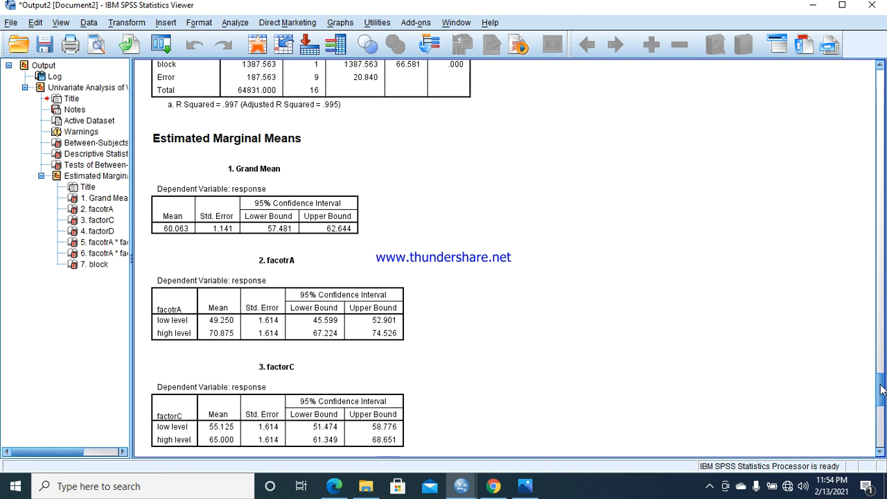
pyautogui.scroll(3)
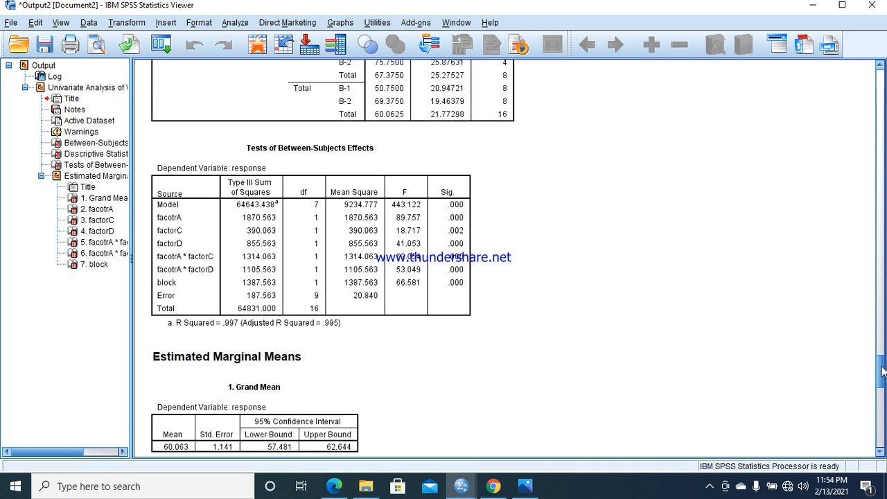
pyautogui.click(326, 257)
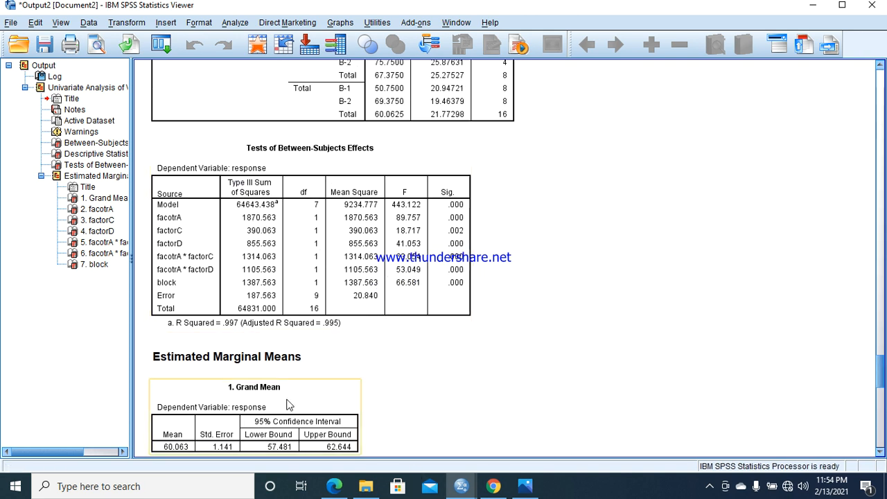
pyautogui.click(334, 485)
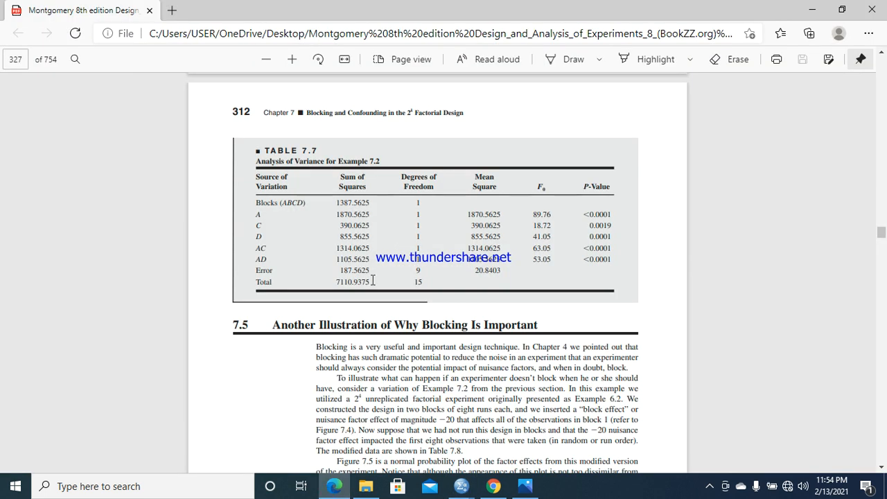
pyautogui.moveTo(341, 227)
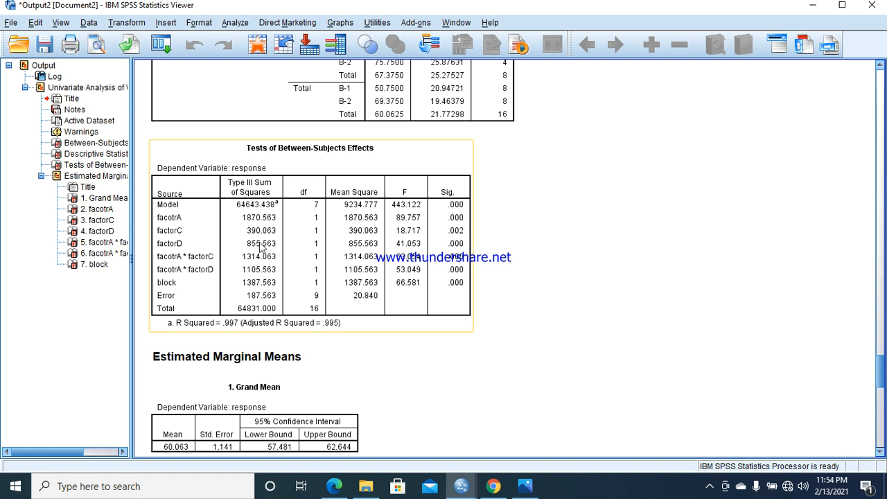
pyautogui.moveTo(261, 289)
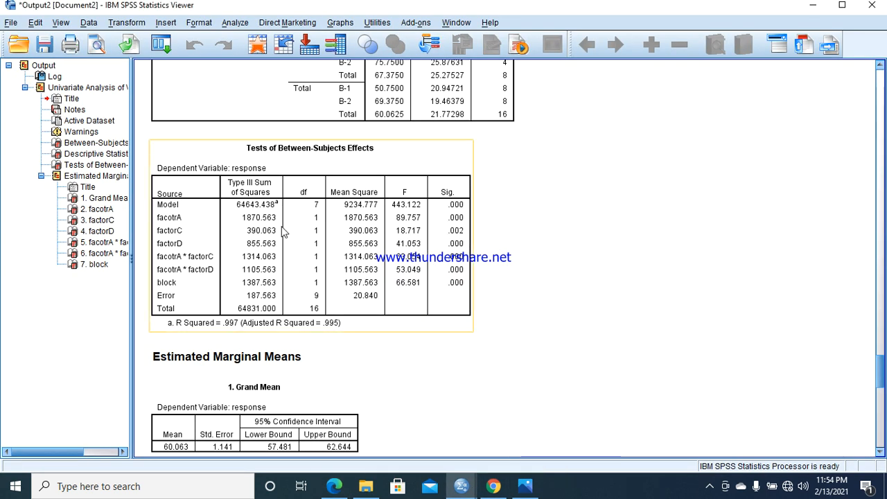
pyautogui.moveTo(231, 246)
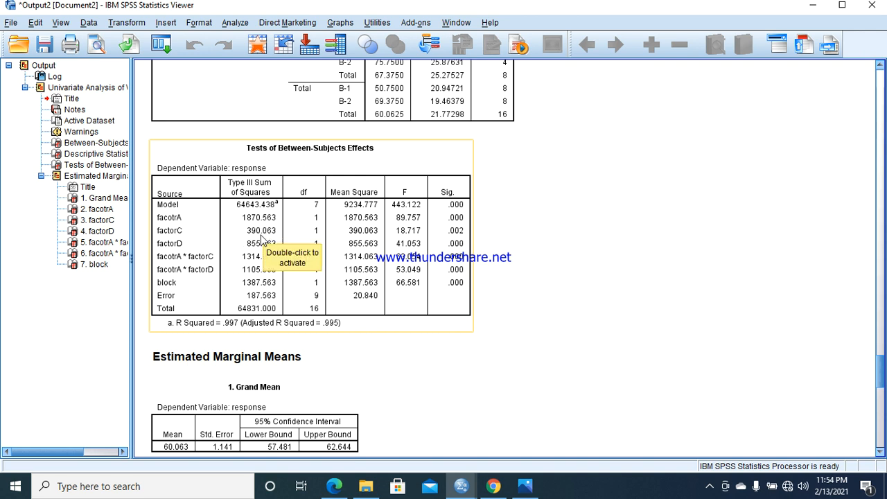
pyautogui.moveTo(254, 248)
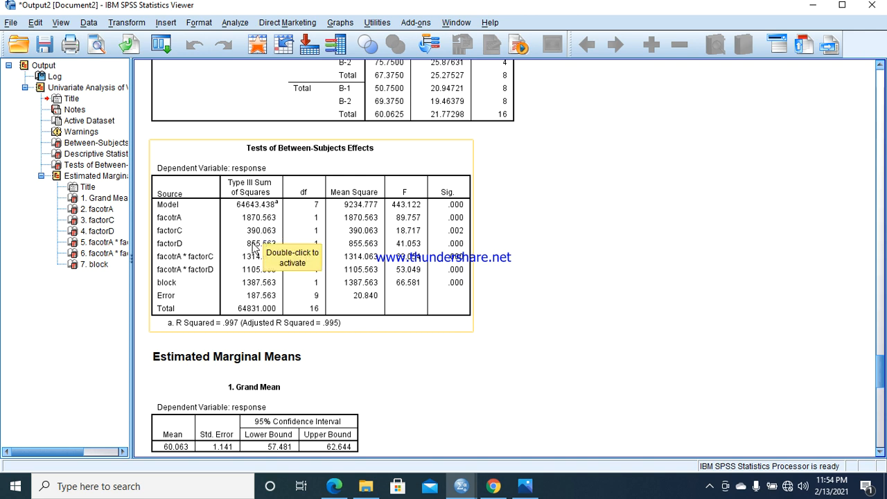
pyautogui.moveTo(201, 266)
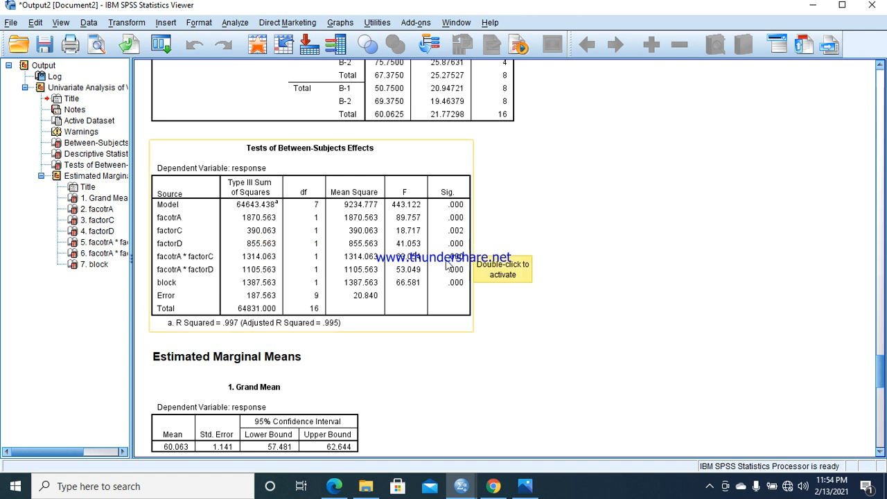
pyautogui.moveTo(456, 227)
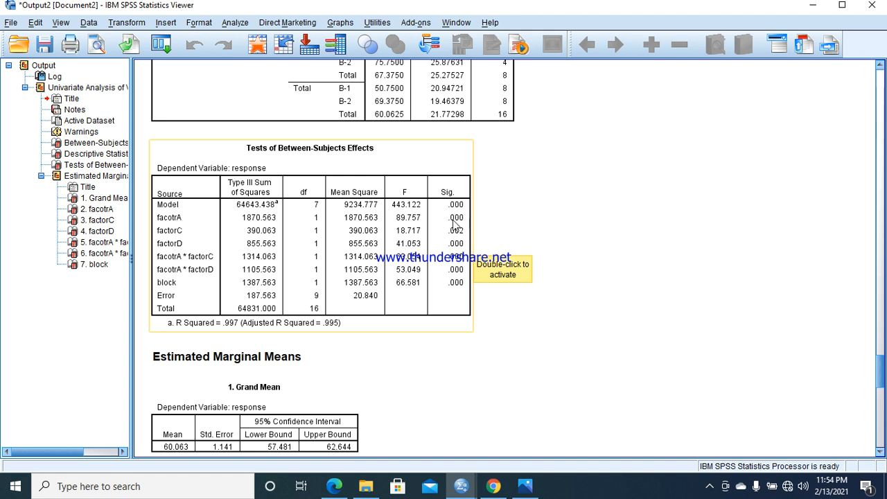
pyautogui.moveTo(459, 221)
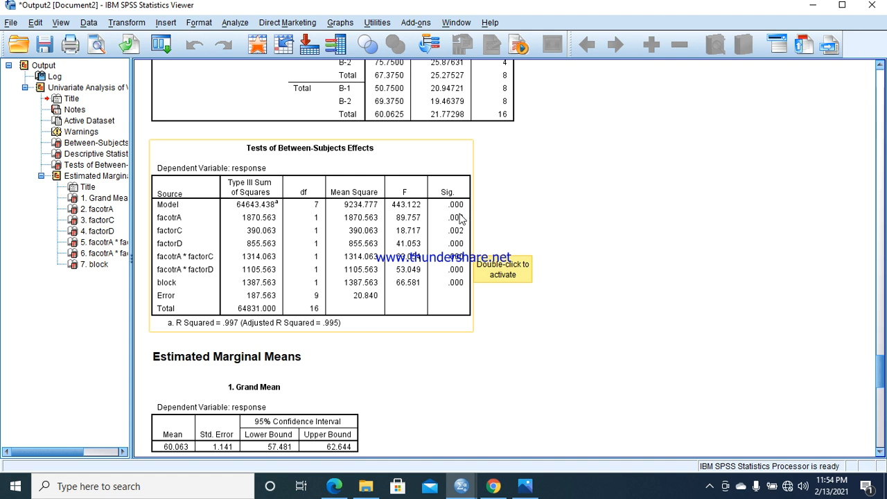
pyautogui.moveTo(480, 333)
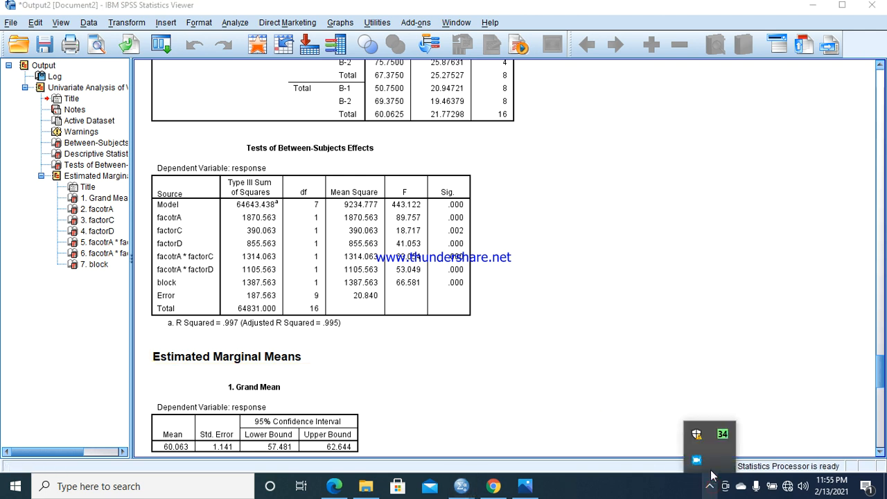
pyautogui.moveTo(696, 460)
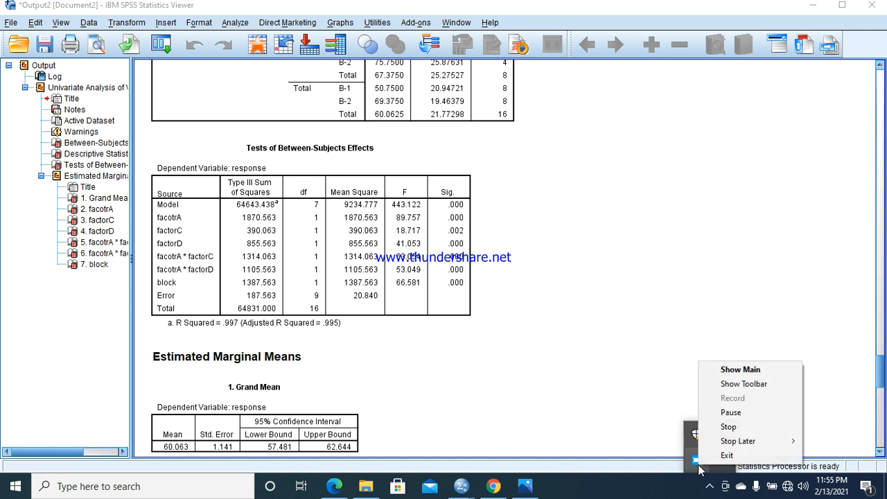
pyautogui.moveTo(728, 427)
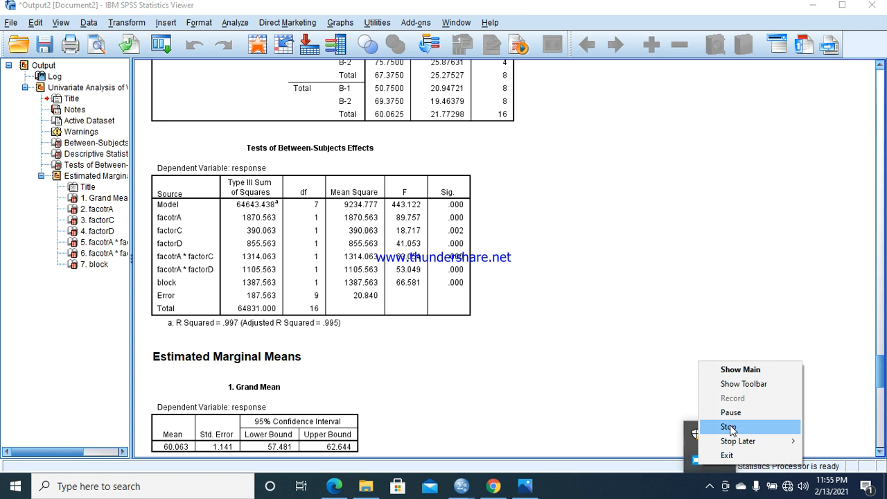